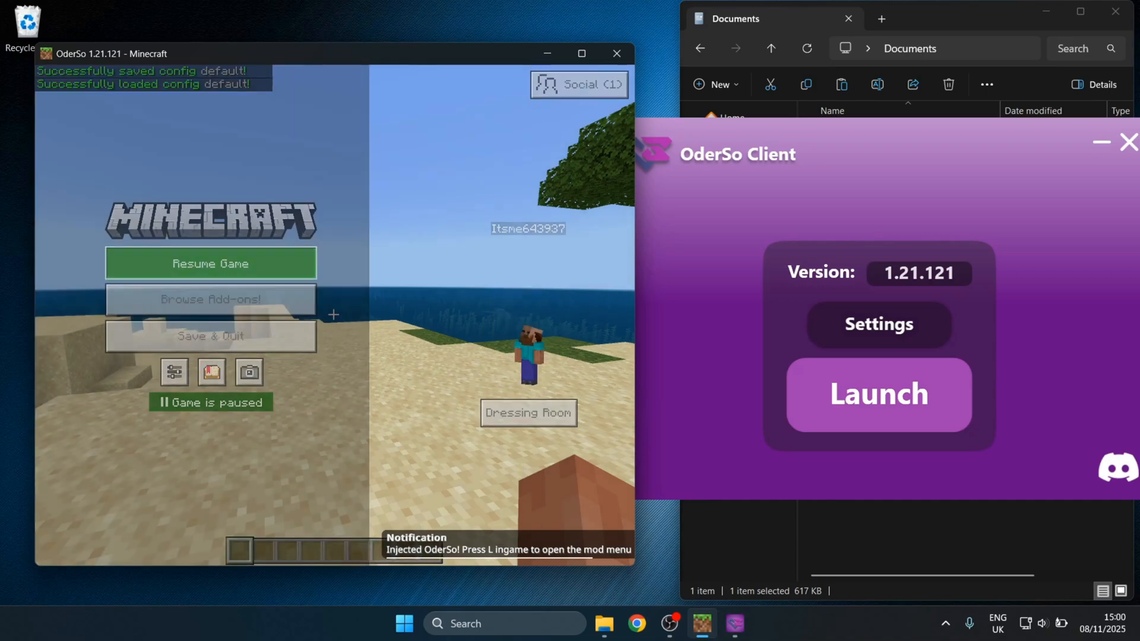
# Close the enlarged cat GIF and browse the client server's #announcements channel in Discord
pyautogui.click(211, 264)
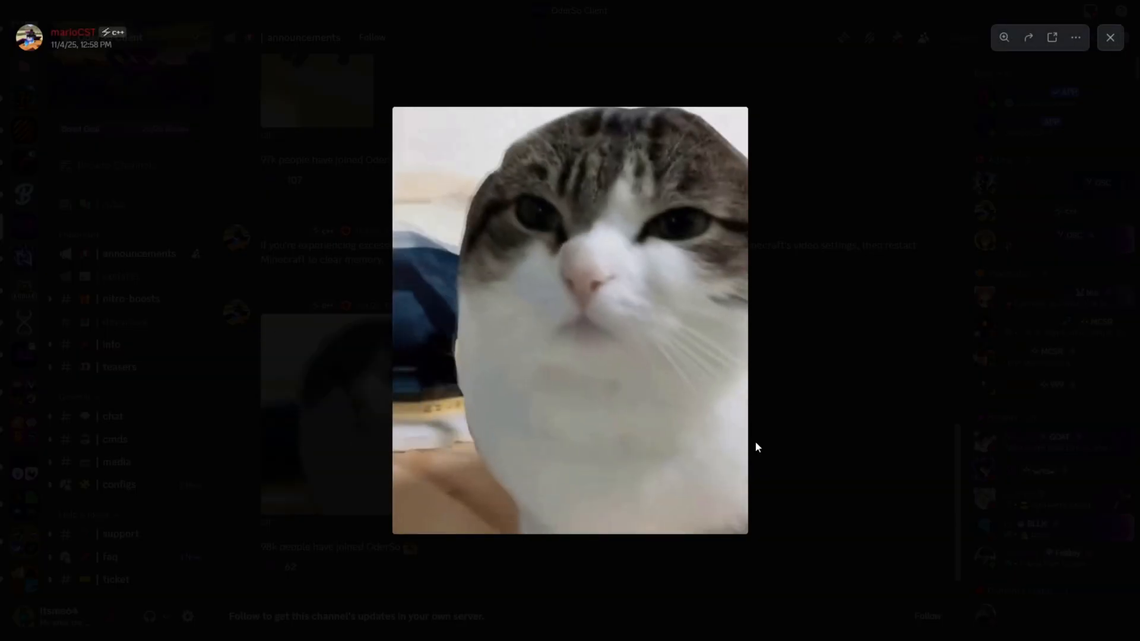
pyautogui.click(1109, 37)
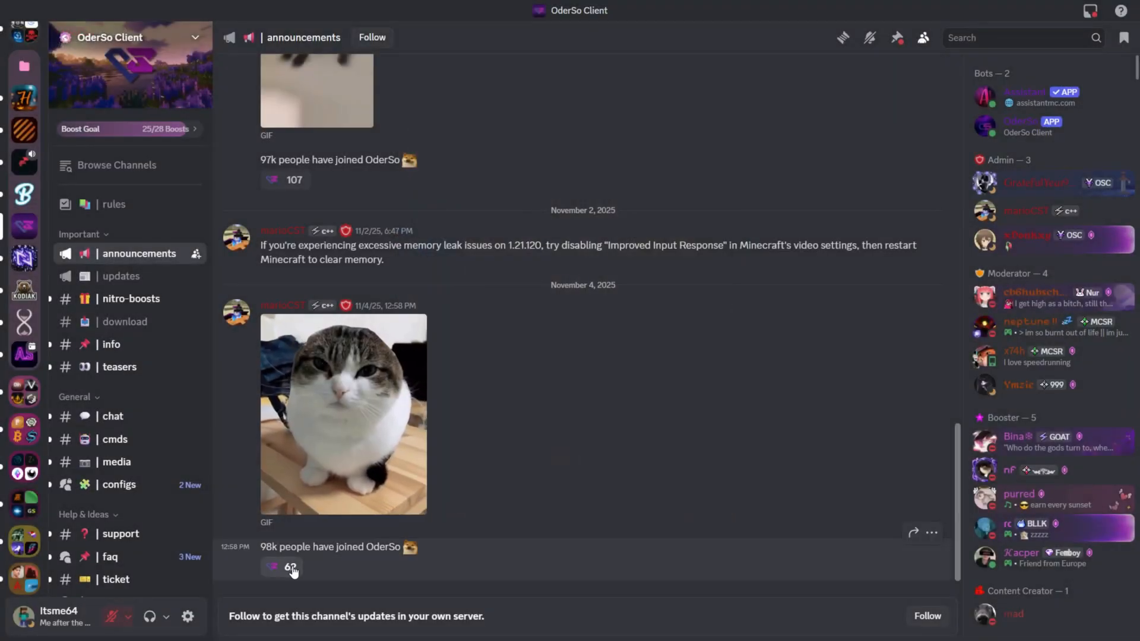
pyautogui.click(124, 321)
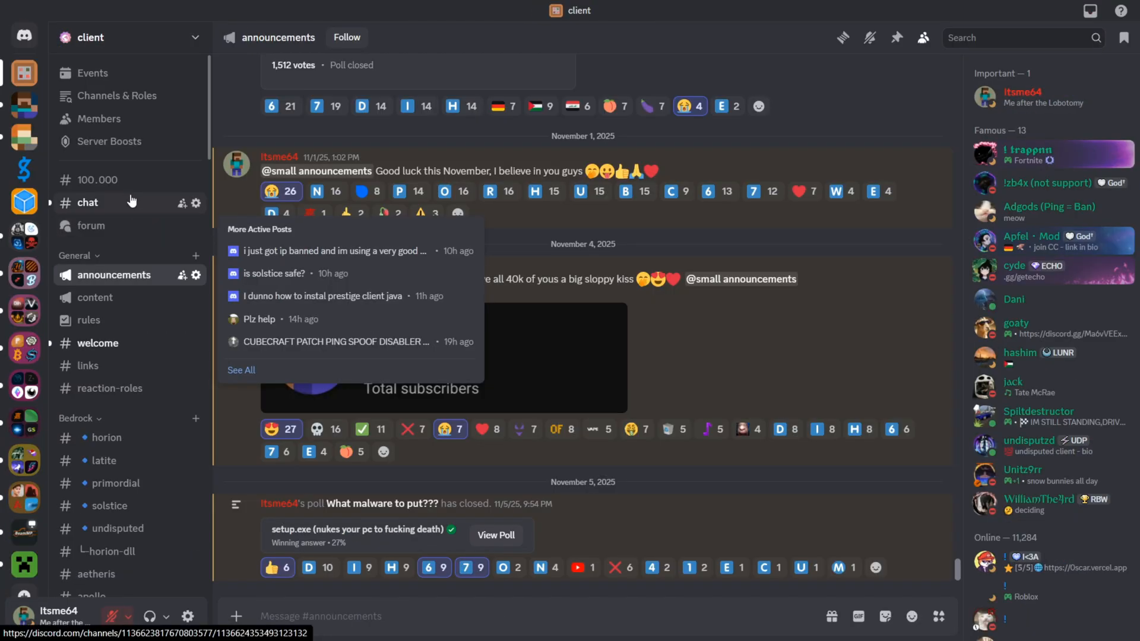
pyautogui.scroll(-3)
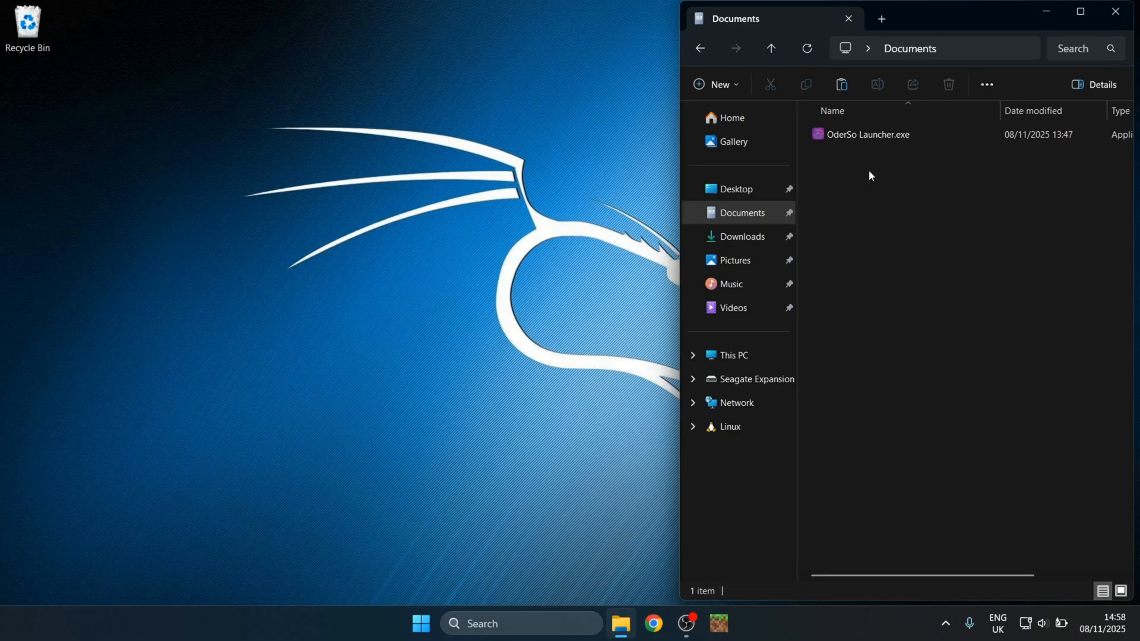
pyautogui.moveTo(865, 134)
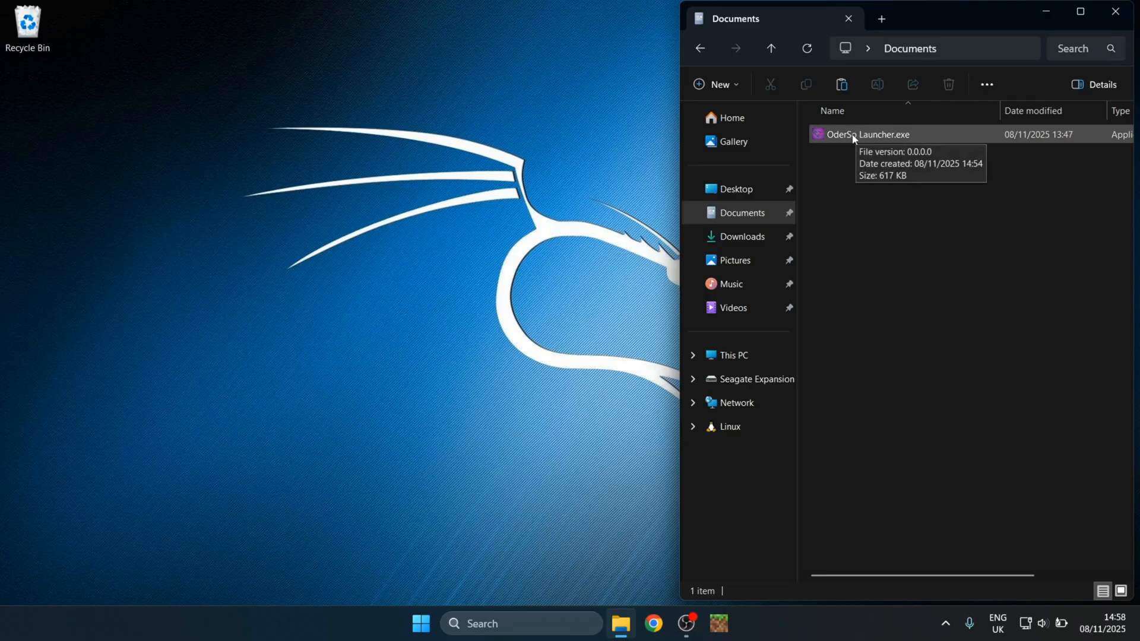
# Run OderSo Launcher.exe from the Documents folder
pyautogui.click(865, 134)
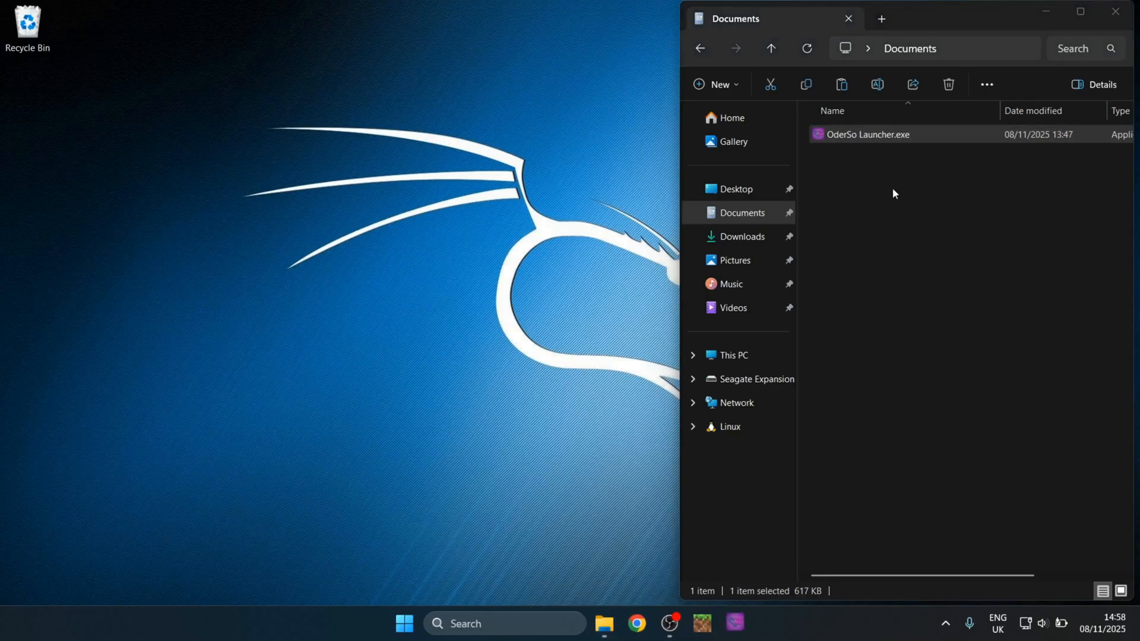
pyautogui.doubleClick(864, 134)
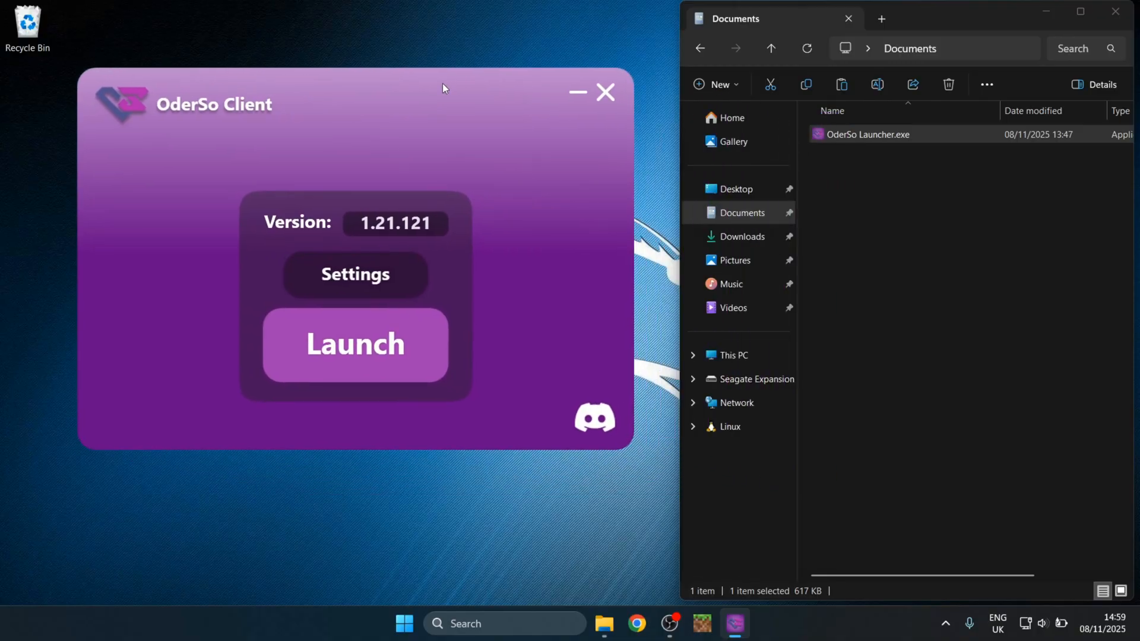
pyautogui.moveTo(363, 231)
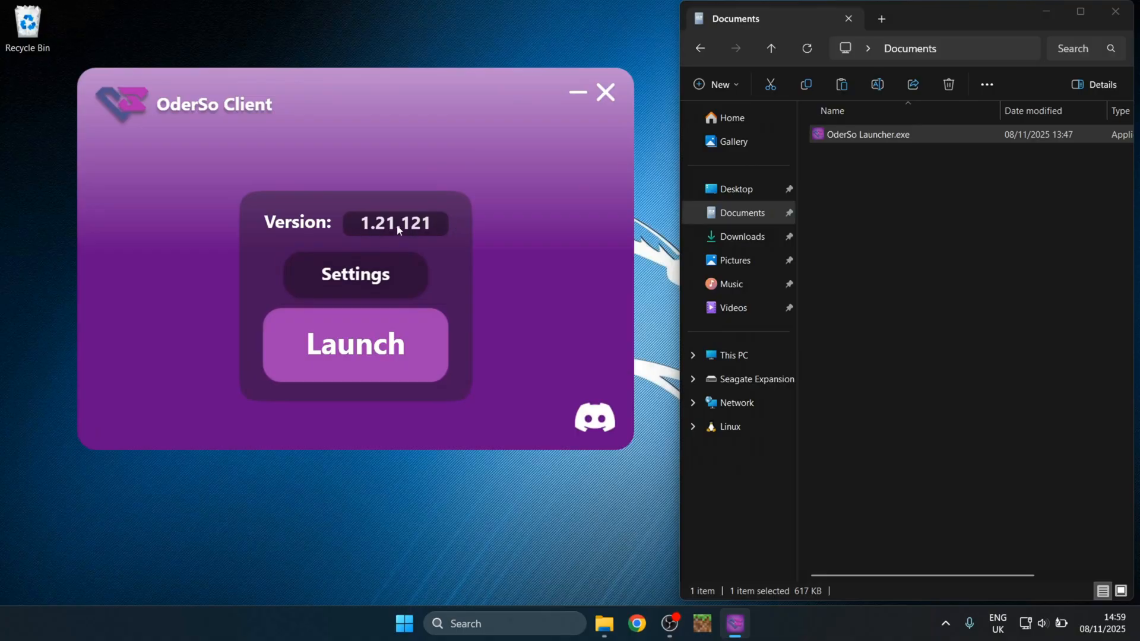
pyautogui.moveTo(390, 344)
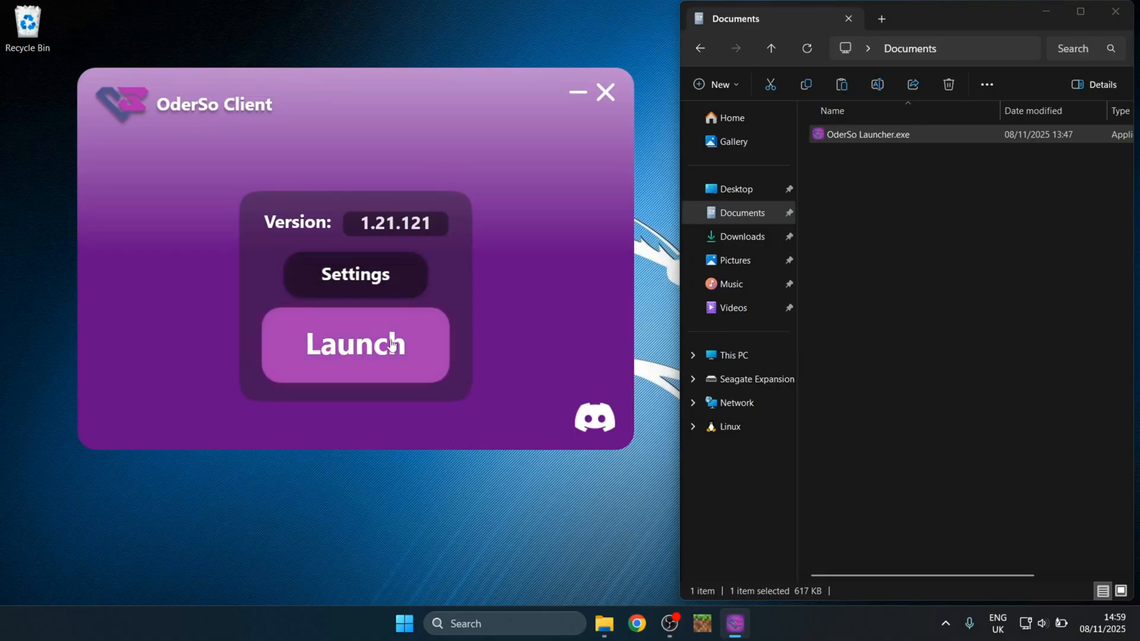
# Launch Minecraft from the OderSo launcher, play briefly in the beach world and pause it
pyautogui.click(355, 345)
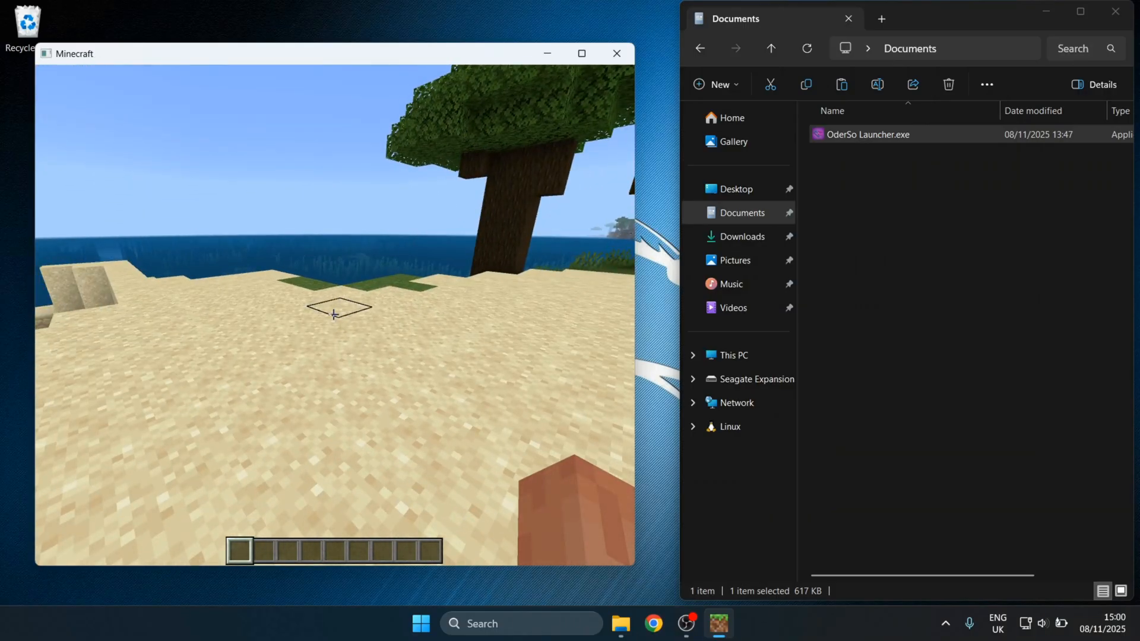
pyautogui.press('Escape')
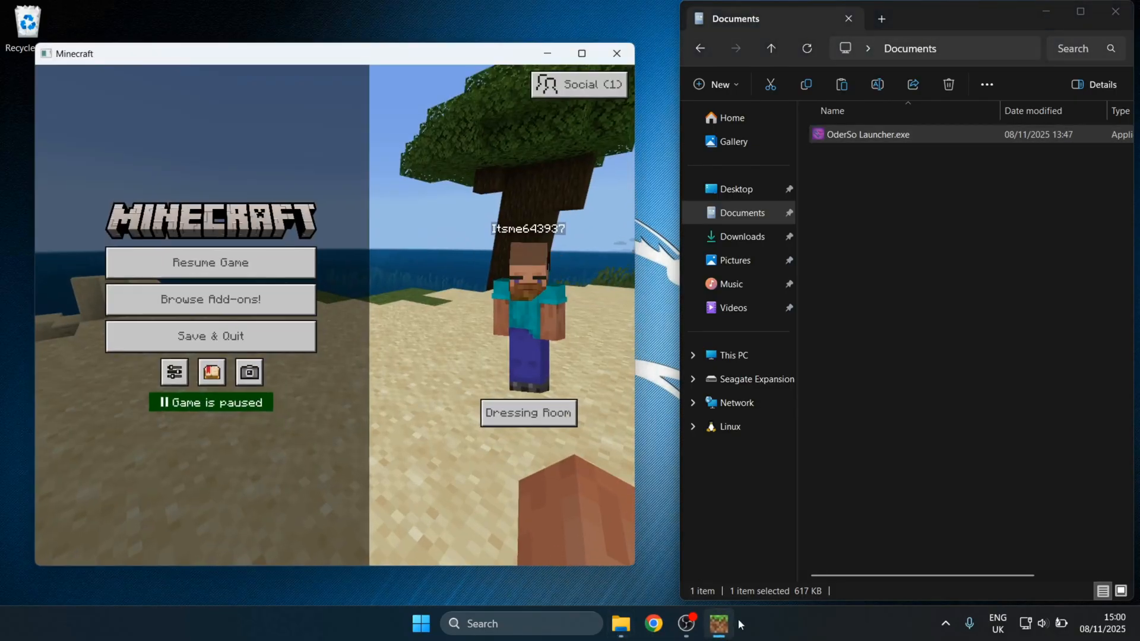
pyautogui.click(210, 263)
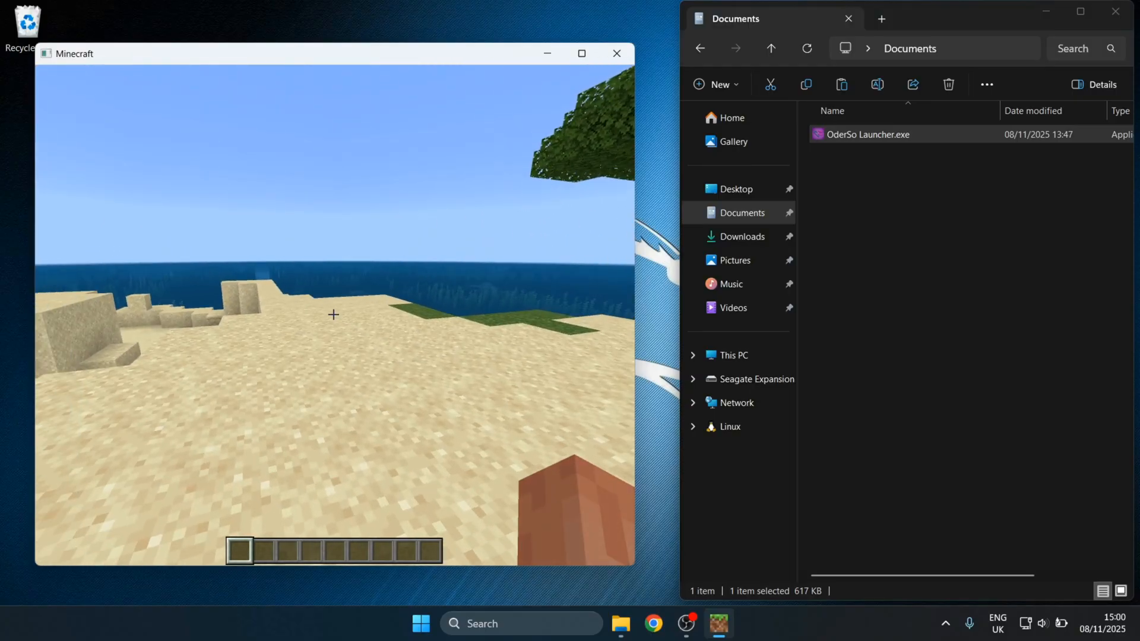
pyautogui.press('e')
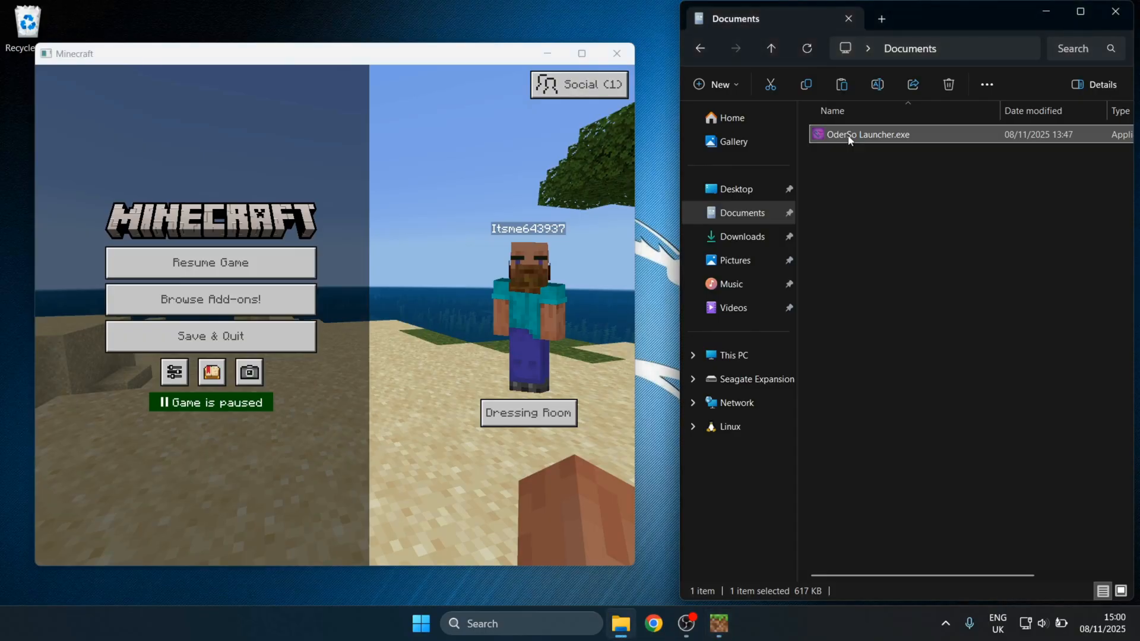
# Relaunch the OderSo launcher and inject the client into the running Minecraft game
pyautogui.doubleClick(868, 134)
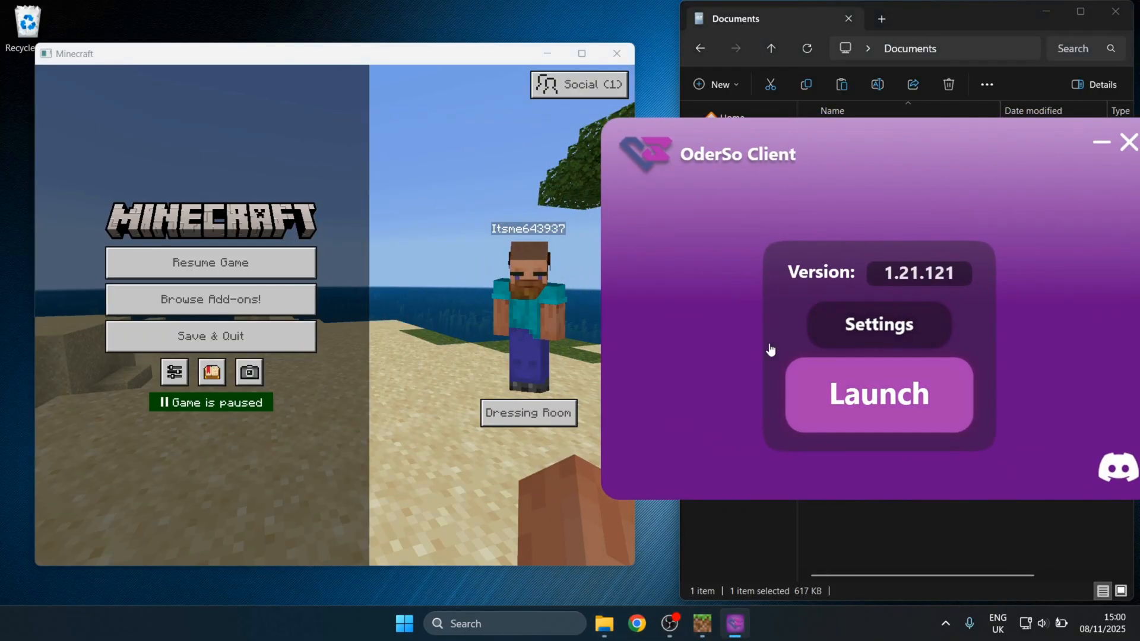
pyautogui.click(877, 394)
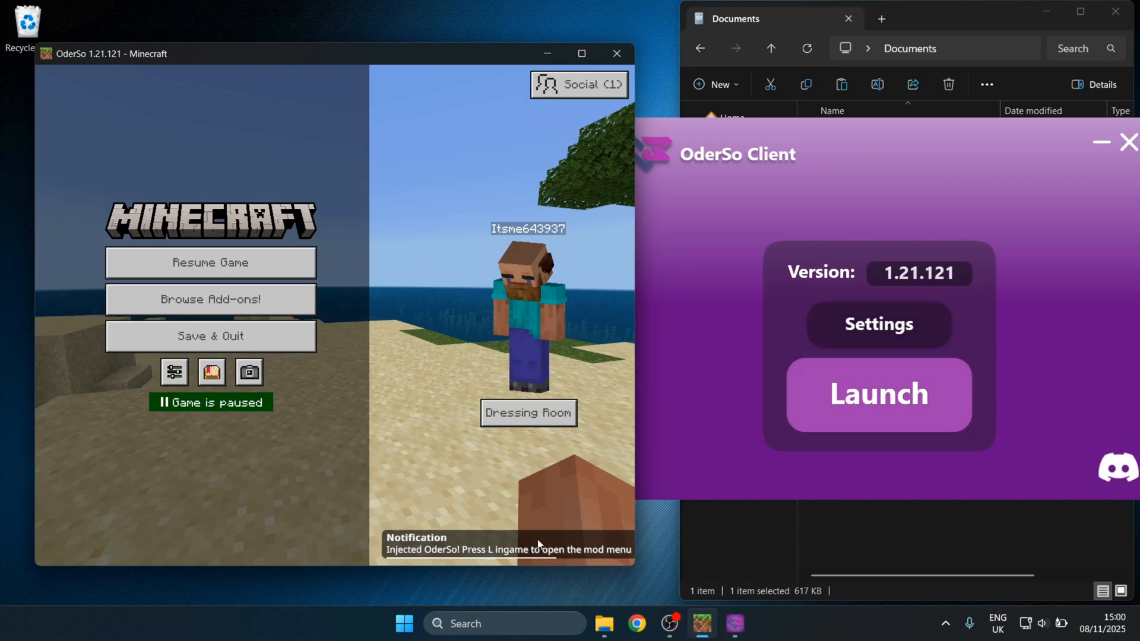
pyautogui.click(210, 262)
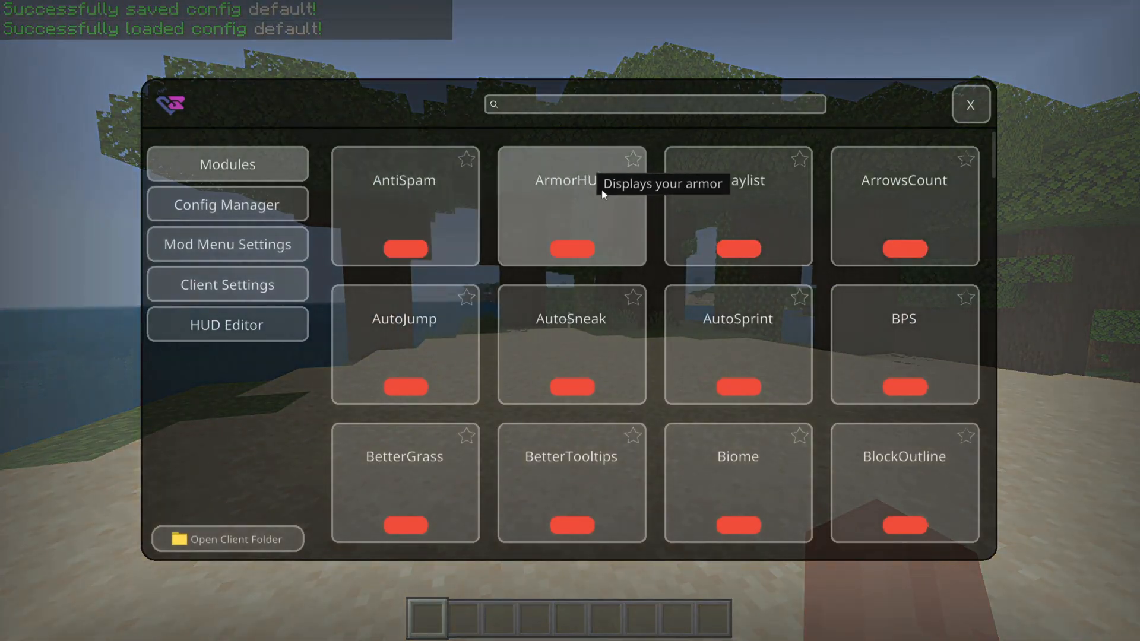
pyautogui.moveTo(906, 127)
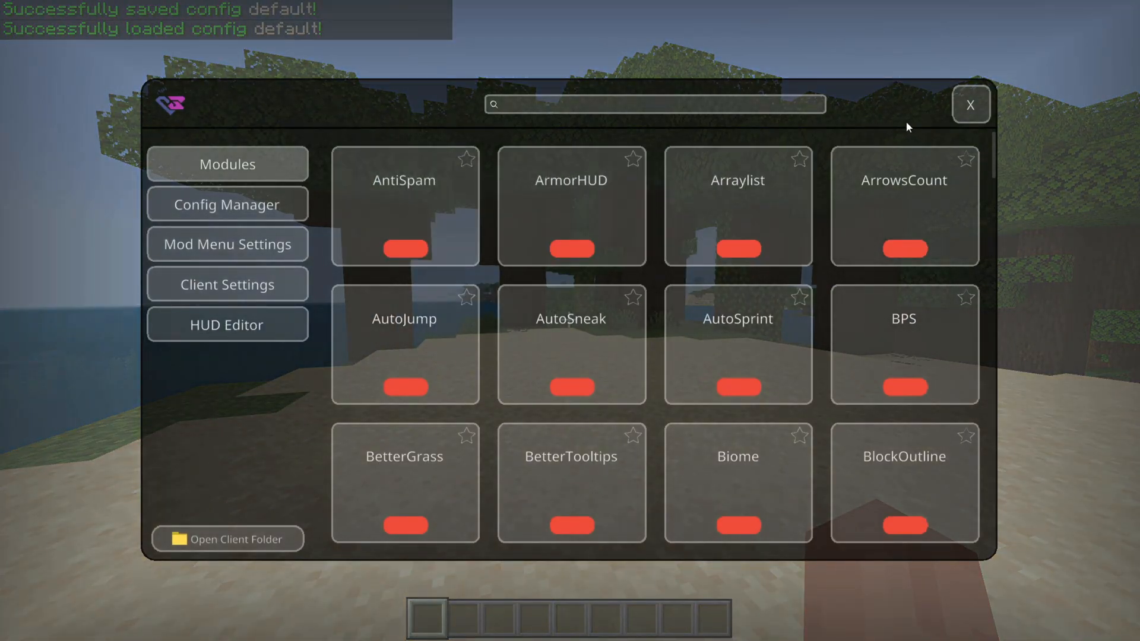
pyautogui.moveTo(891, 129)
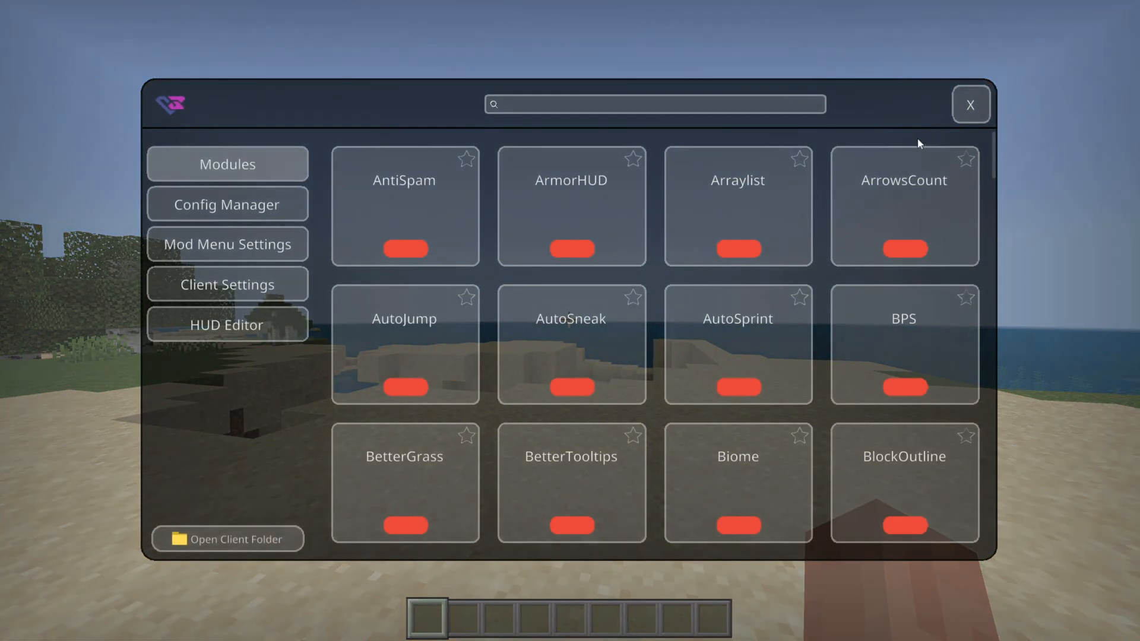
pyautogui.scroll(-3)
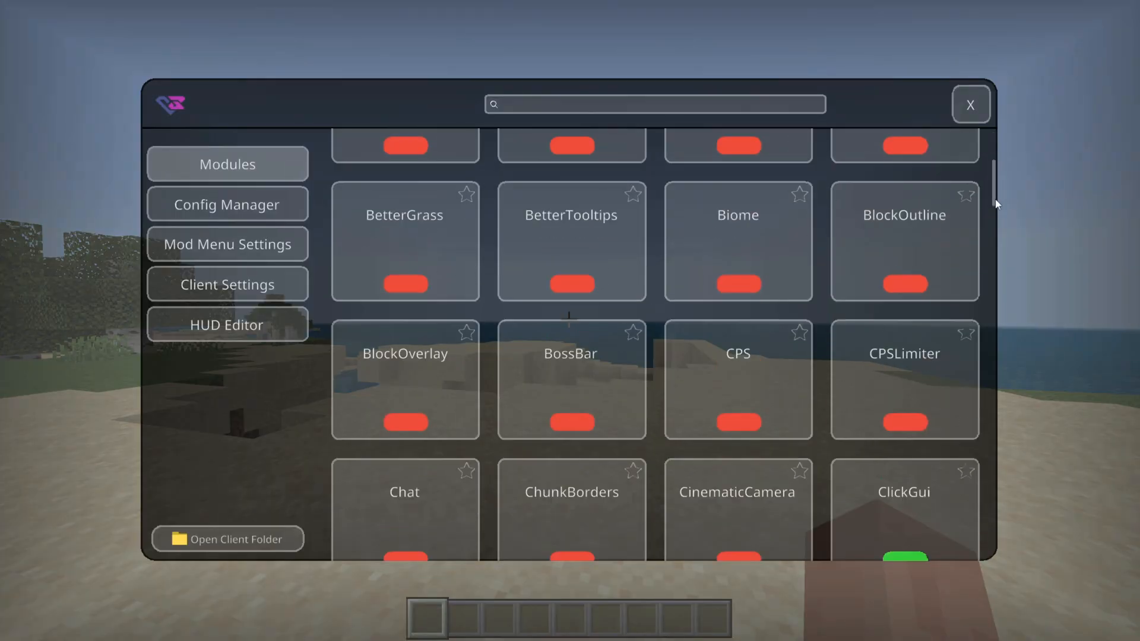
pyautogui.scroll(-3)
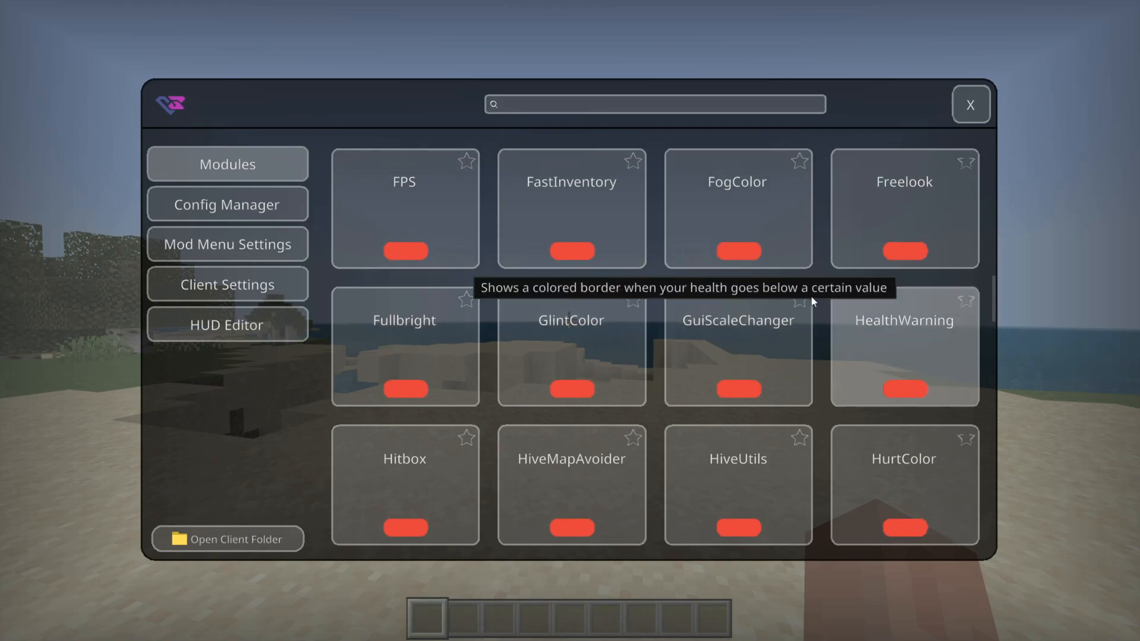
pyautogui.click(571, 251)
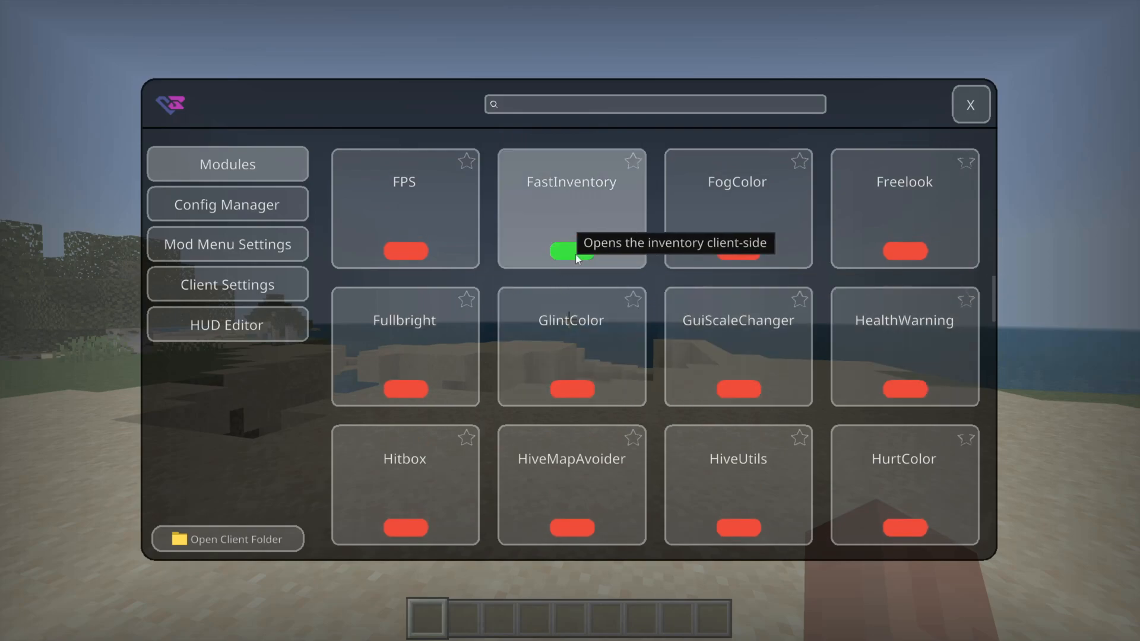
pyautogui.click(571, 251)
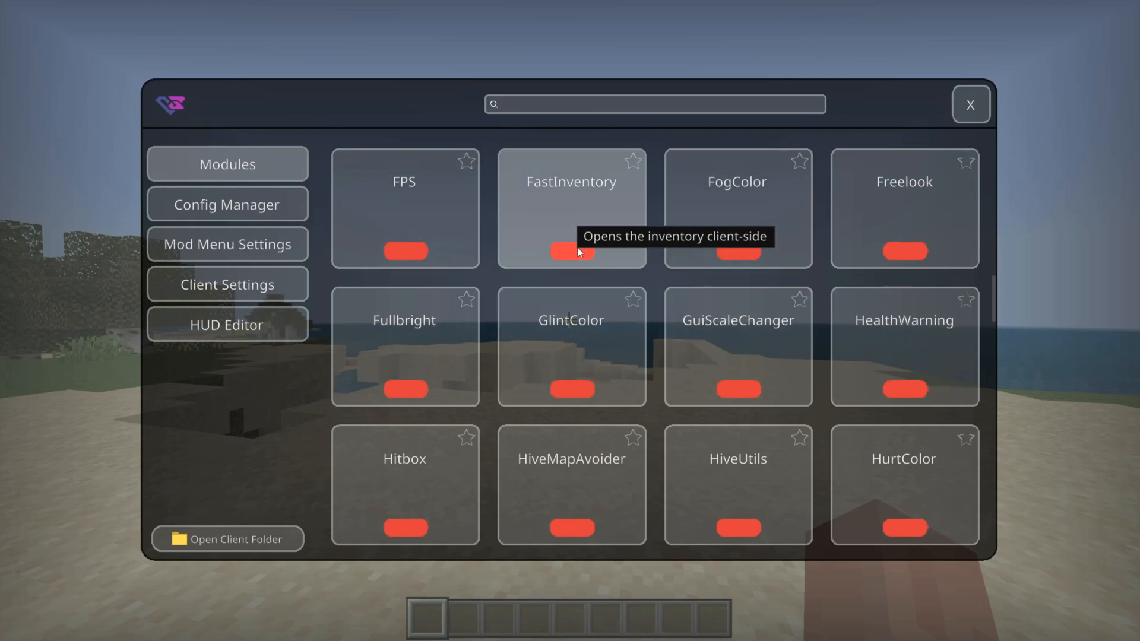
pyautogui.click(571, 209)
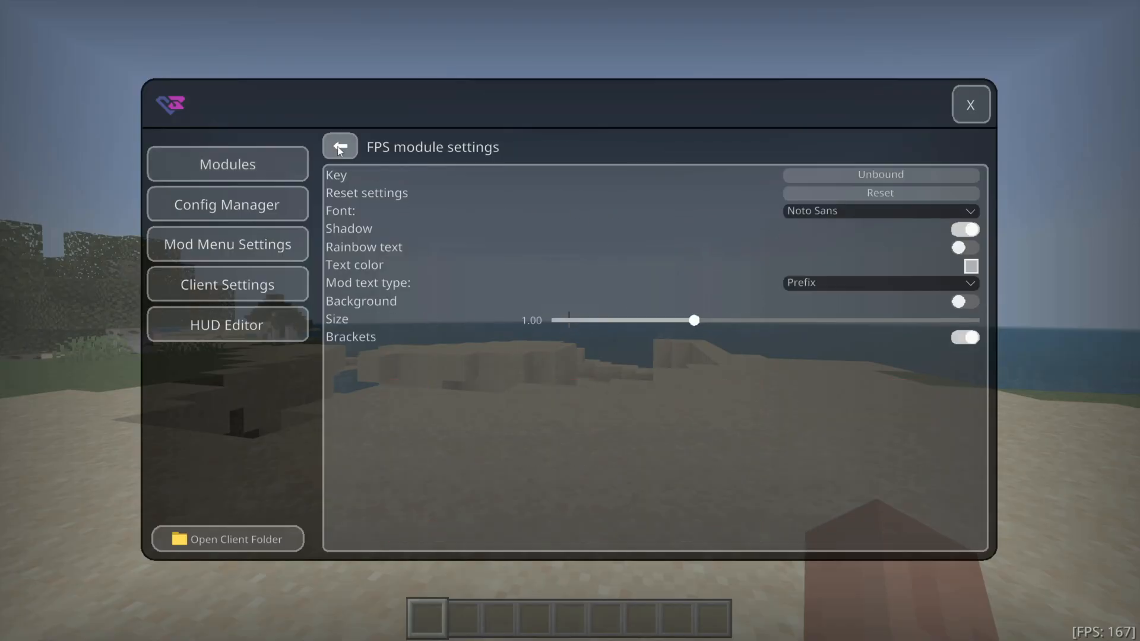
pyautogui.click(338, 146)
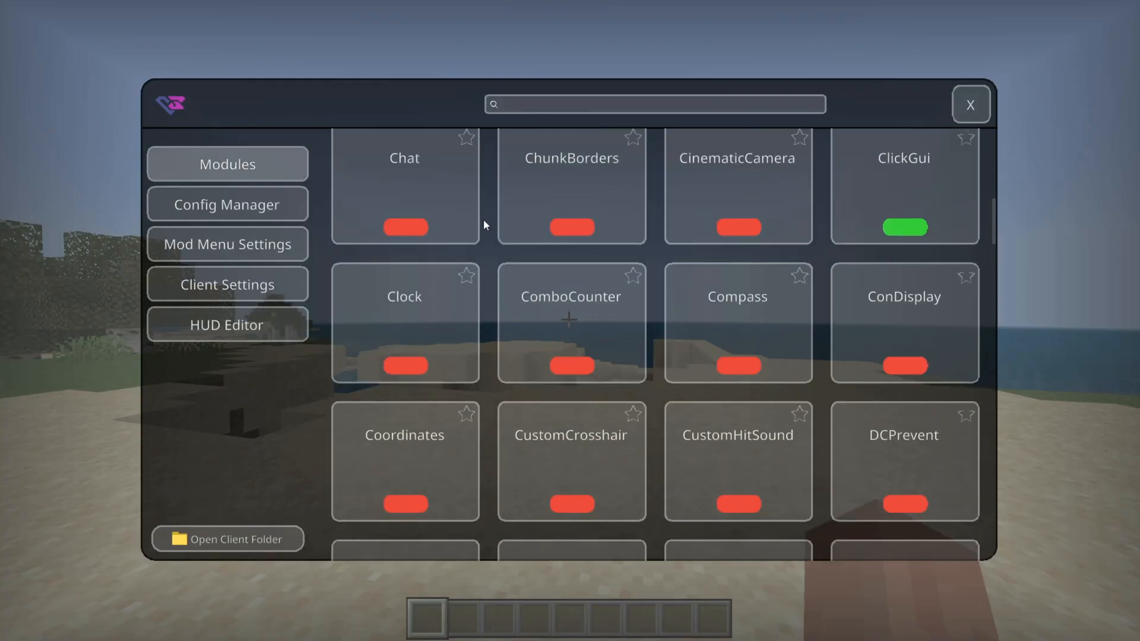
pyautogui.moveTo(448, 199)
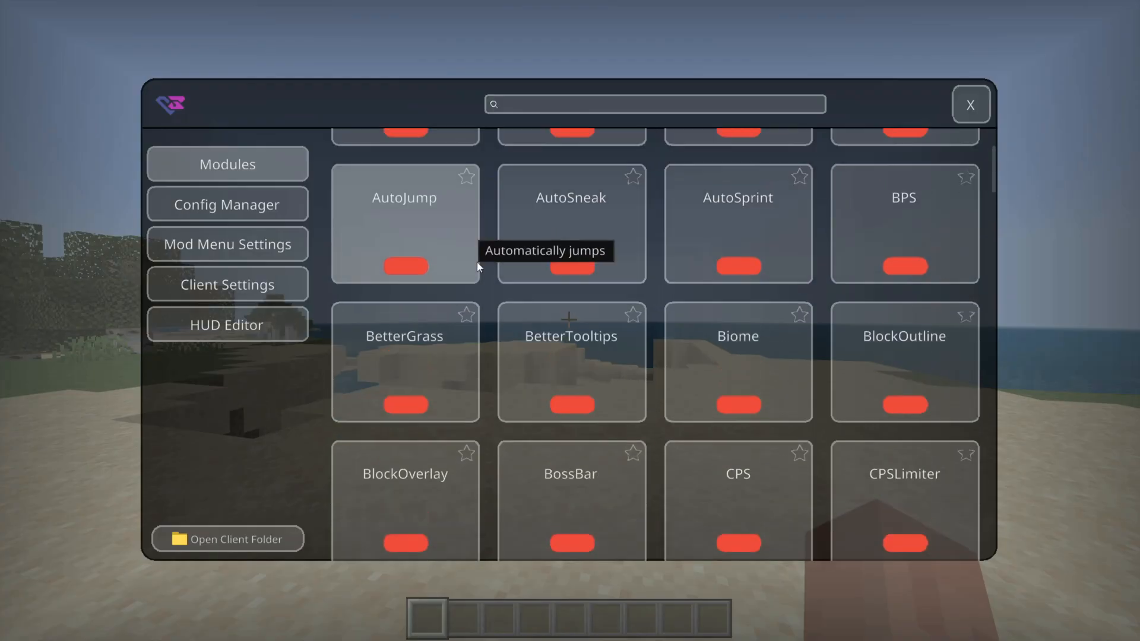
pyautogui.scroll(3)
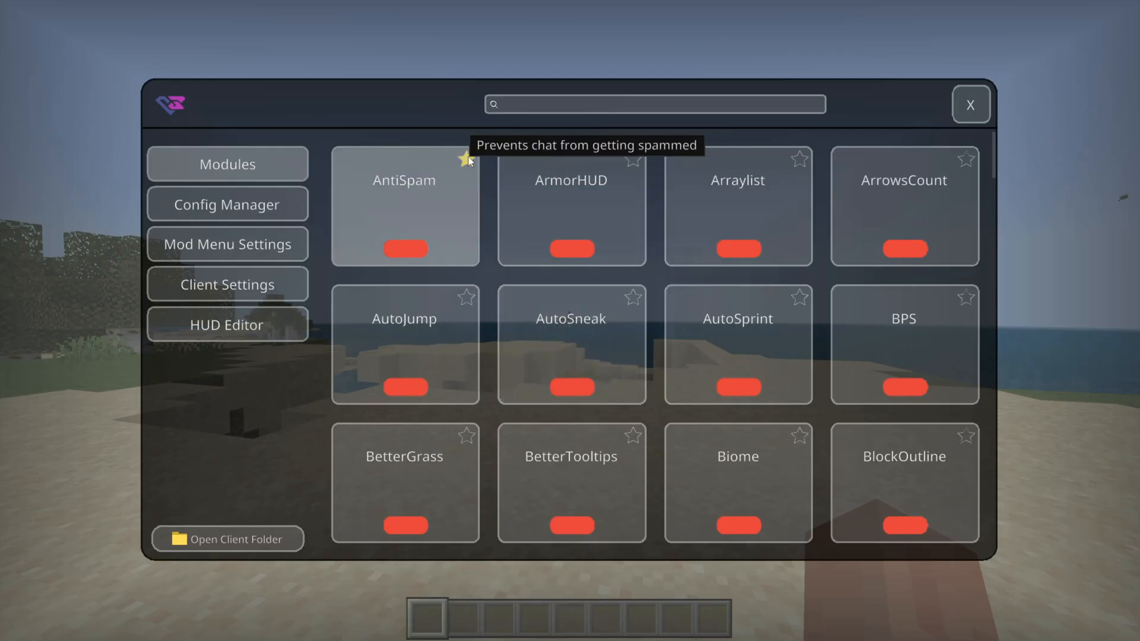
pyautogui.write('auto')
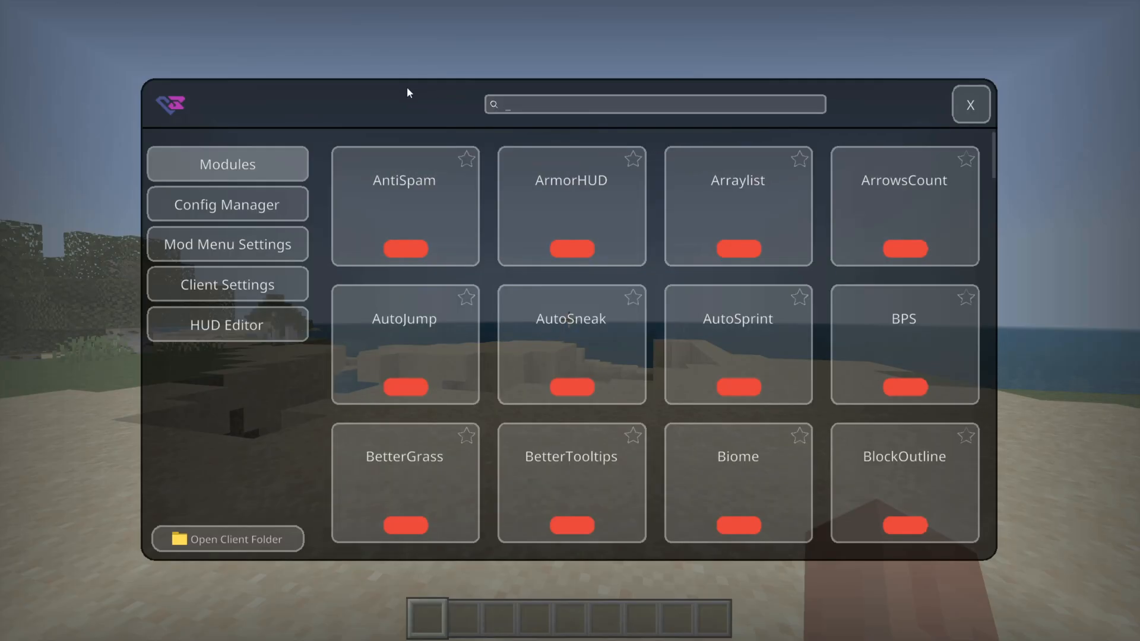
pyautogui.click(227, 203)
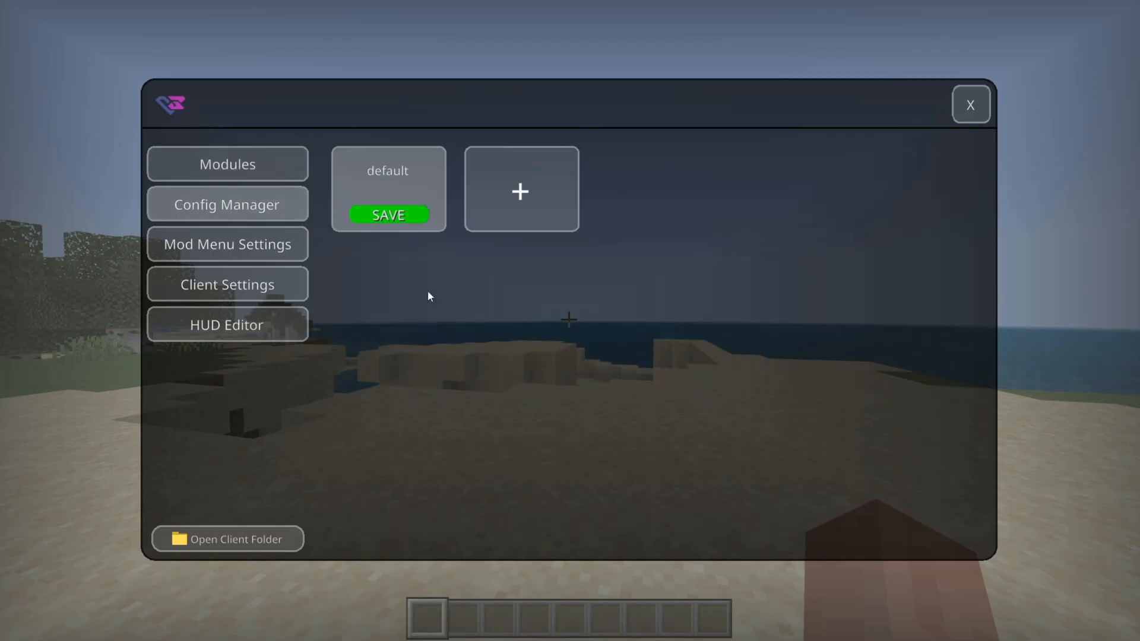
pyautogui.moveTo(247, 181)
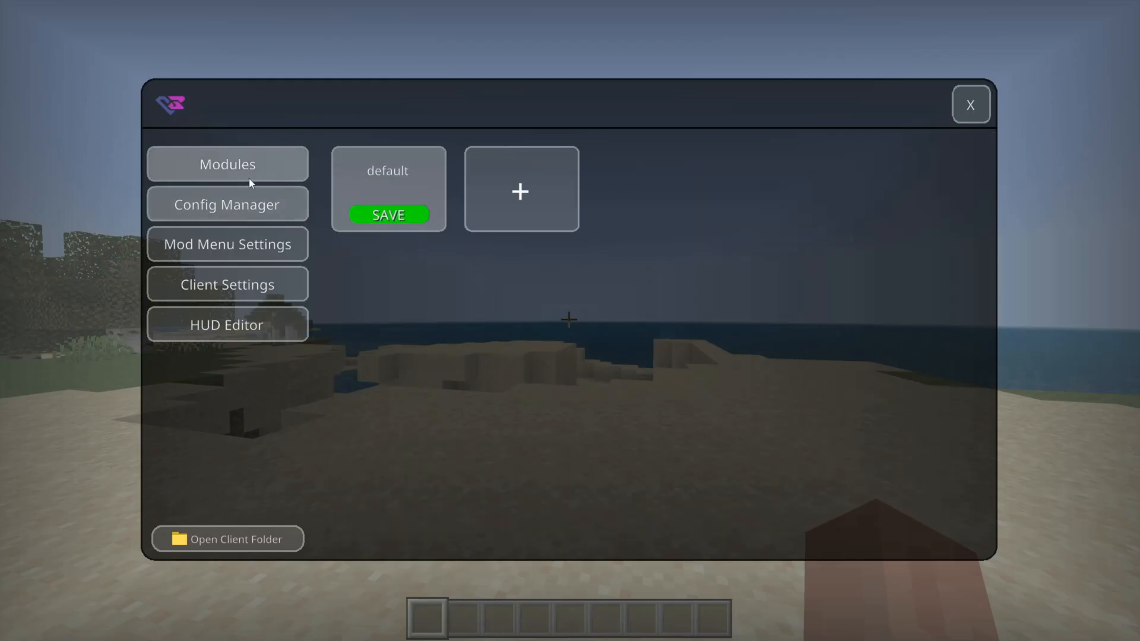
pyautogui.click(227, 164)
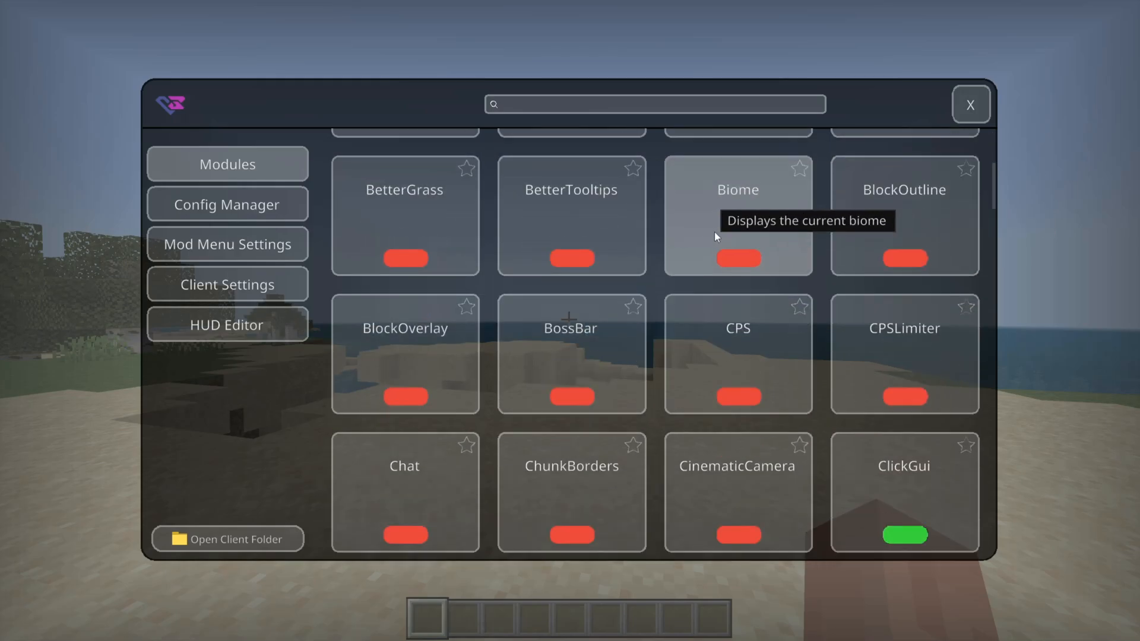
pyautogui.scroll(-3)
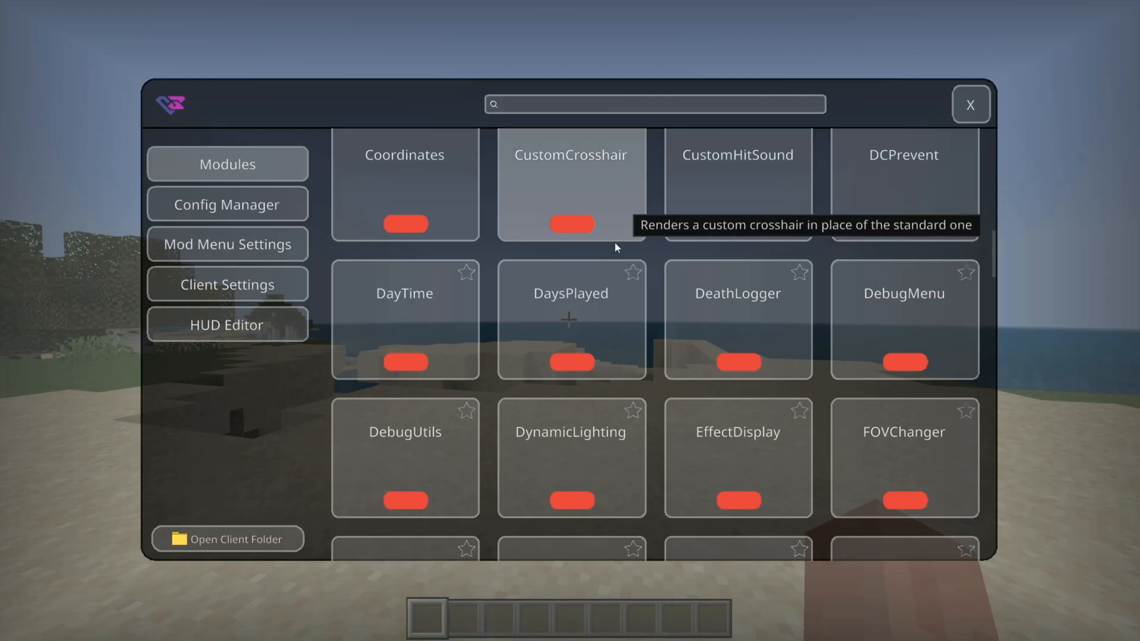
# Browse the Mod Menu Settings categories through General GUI, Background and Configs, then show Client Settings
pyautogui.click(226, 243)
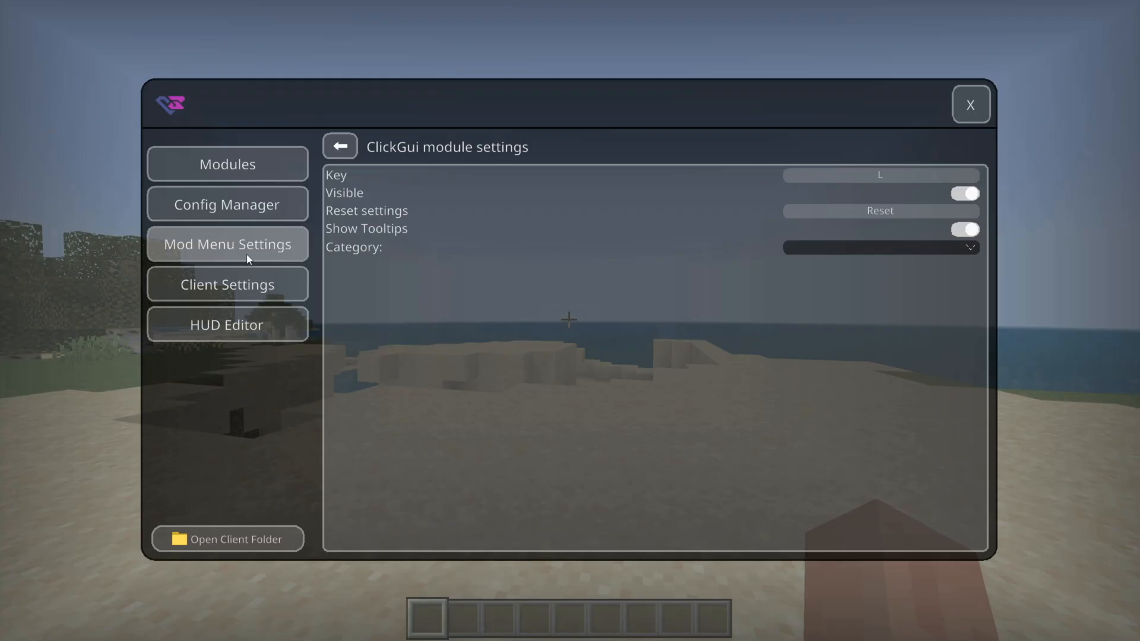
pyautogui.moveTo(701, 265)
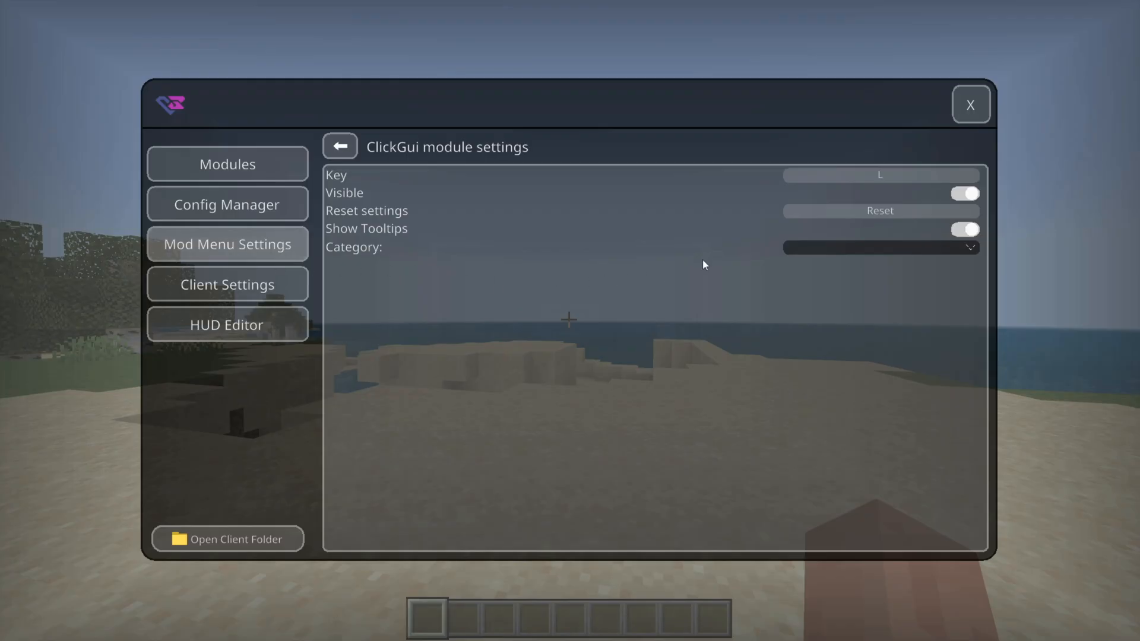
pyautogui.click(880, 247)
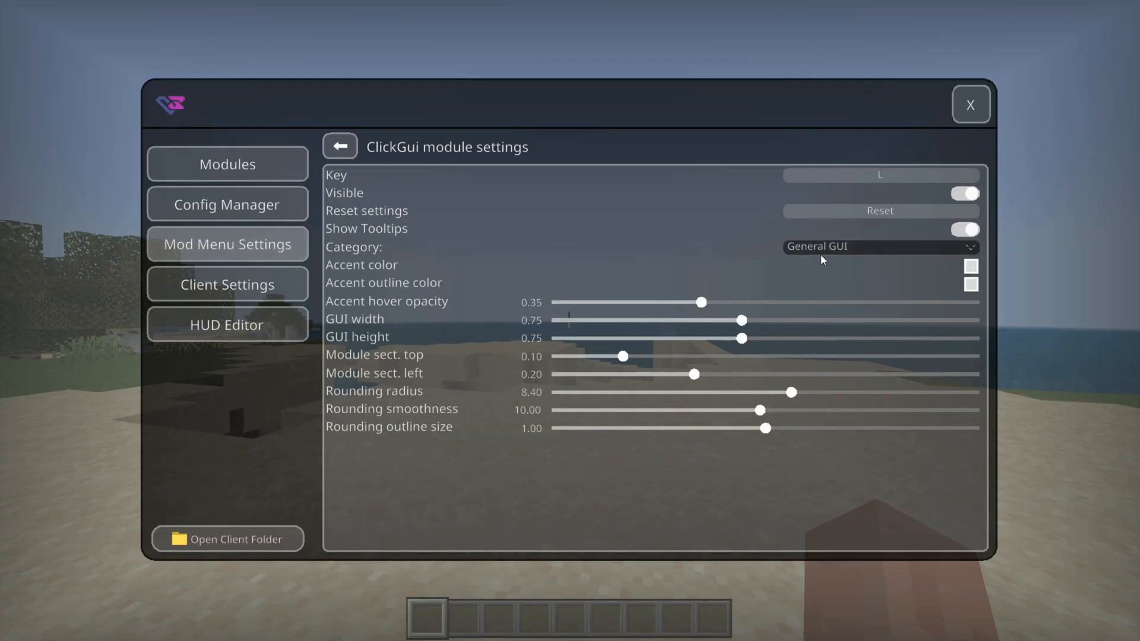
pyautogui.click(876, 247)
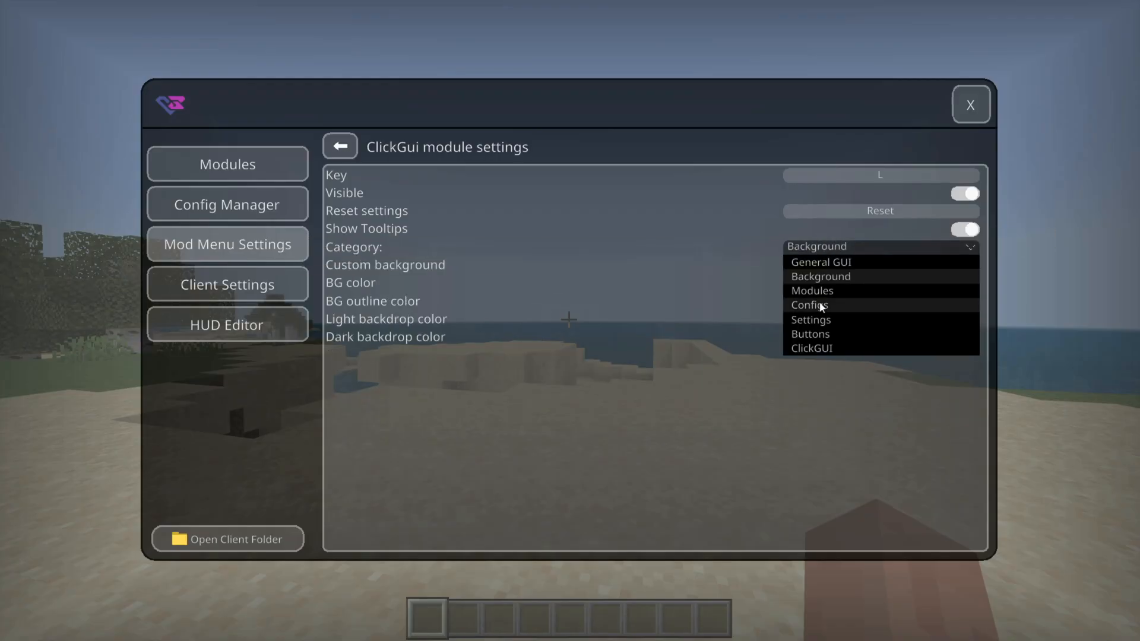
pyautogui.click(808, 305)
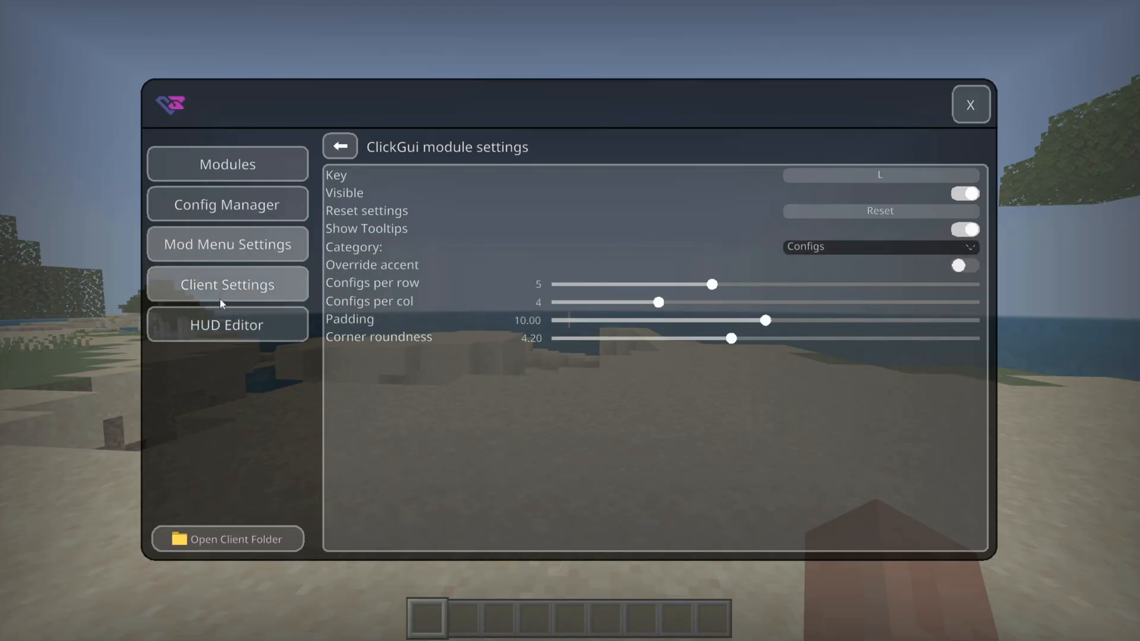
pyautogui.click(227, 283)
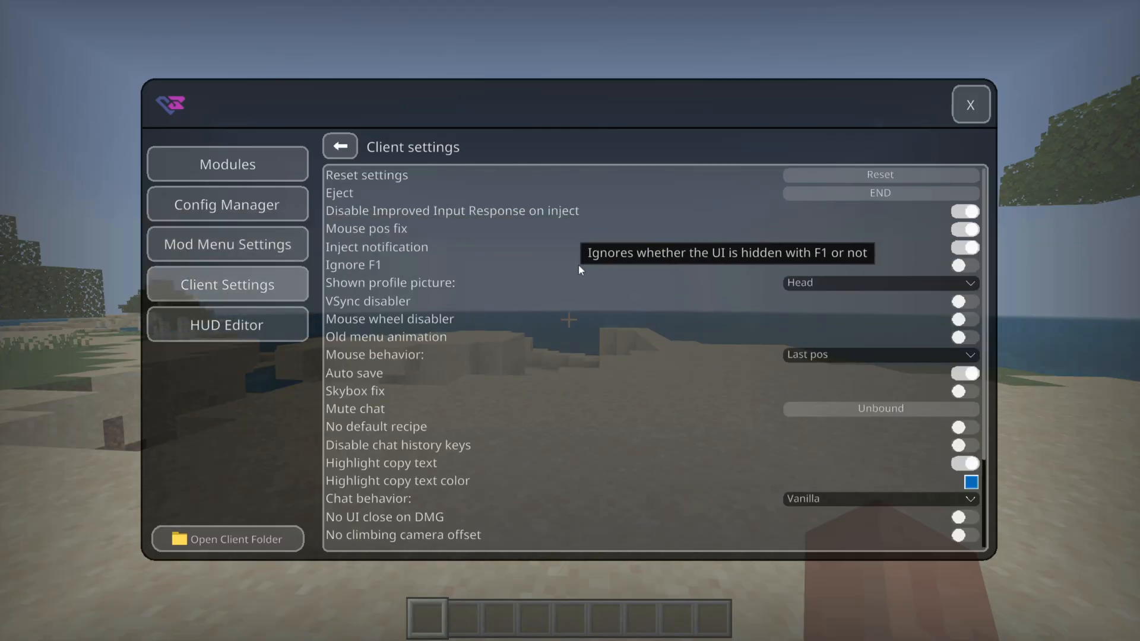
# Close and reopen the mod menu and scroll the Modules grid toward the CPS module
pyautogui.click(970, 104)
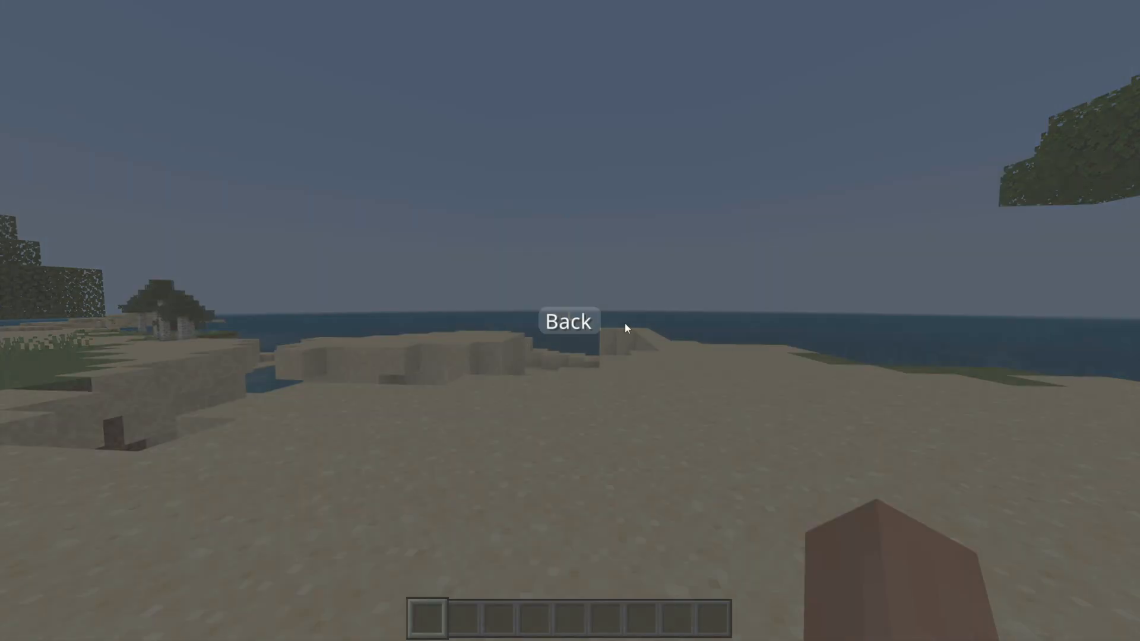
pyautogui.click(568, 321)
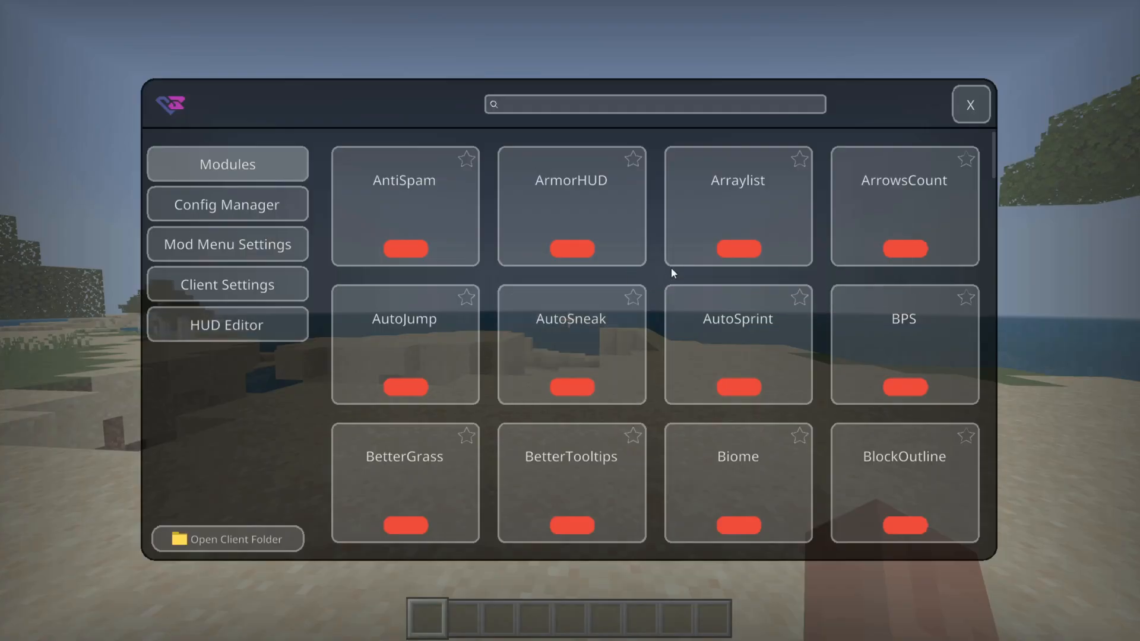
pyautogui.scroll(-3)
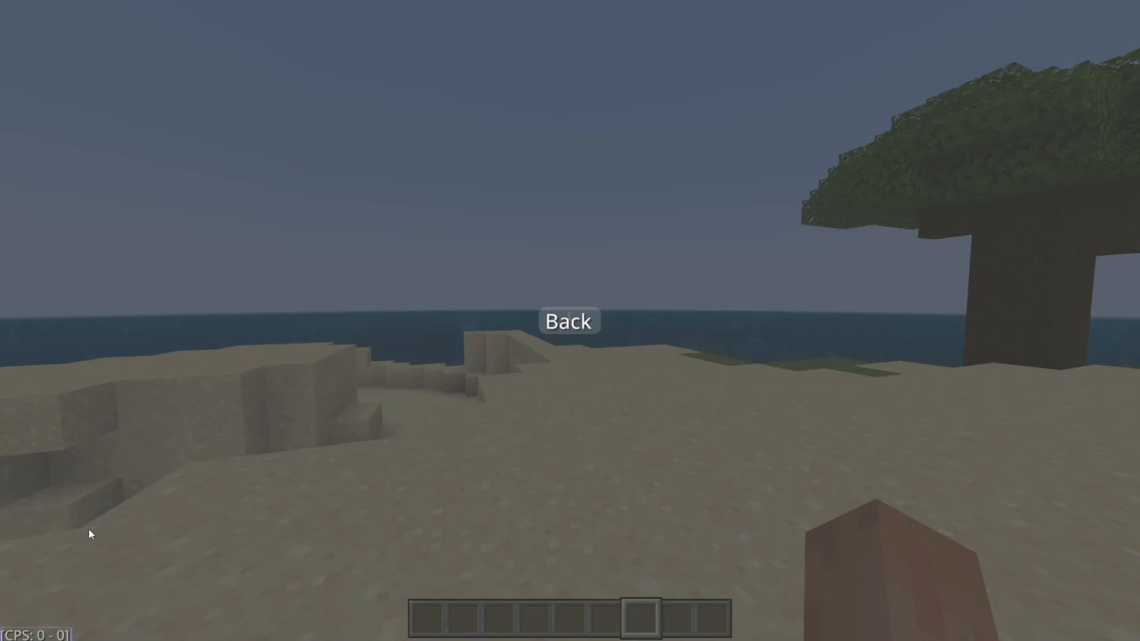
# In the CPS module settings, raise Size to 2.00 and choose the | separator
pyautogui.click(569, 320)
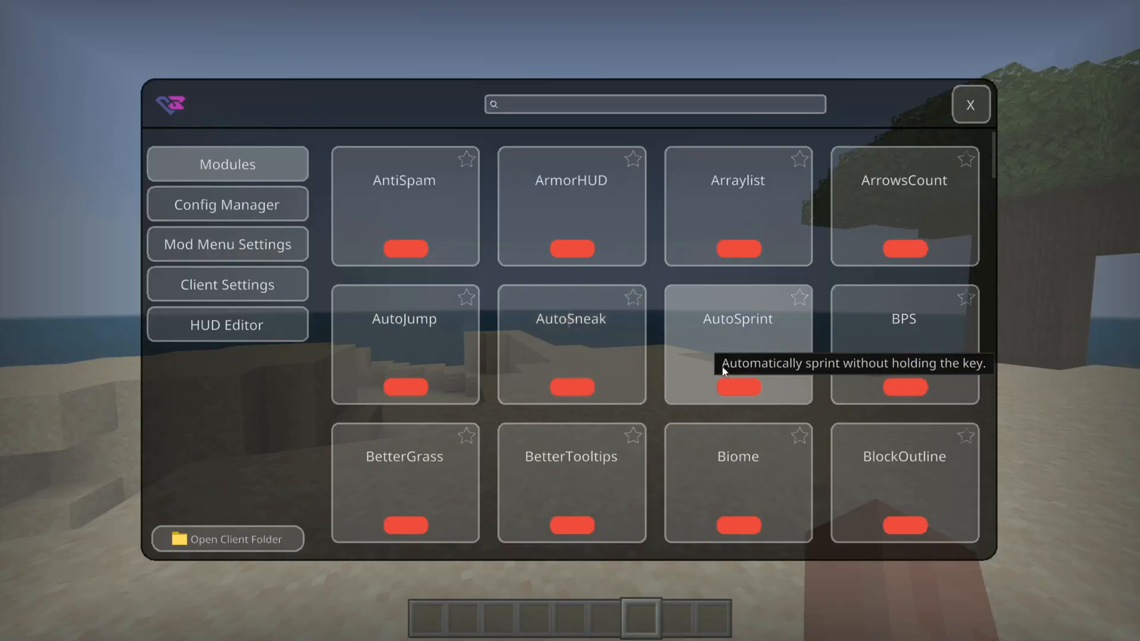
pyautogui.scroll(-3)
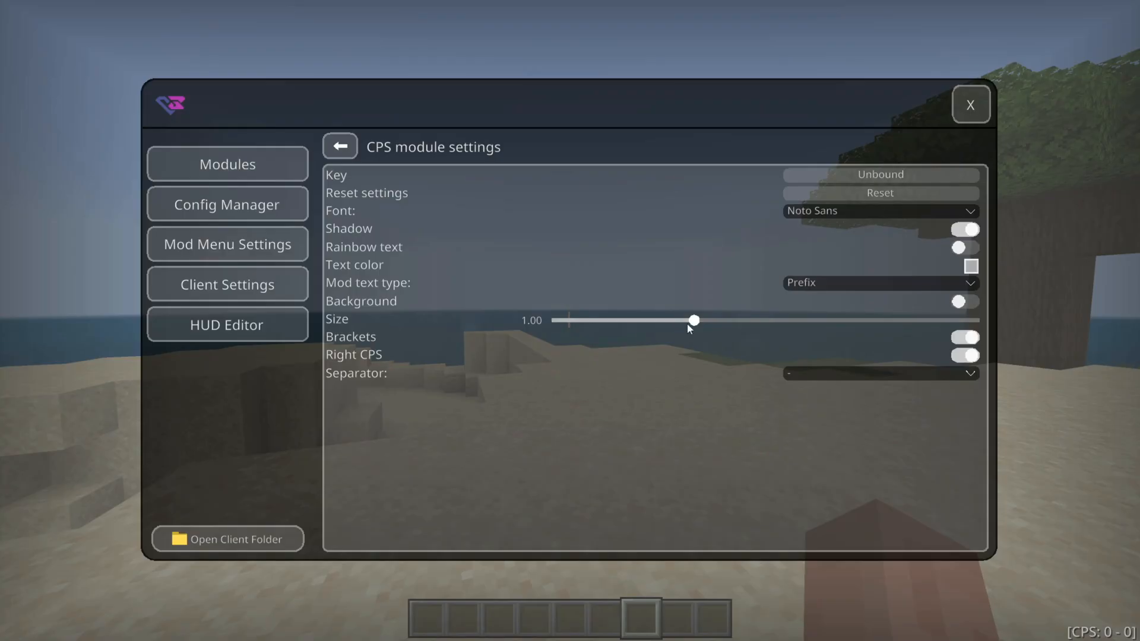
pyautogui.moveTo(692, 319); pyautogui.dragTo(970, 319)
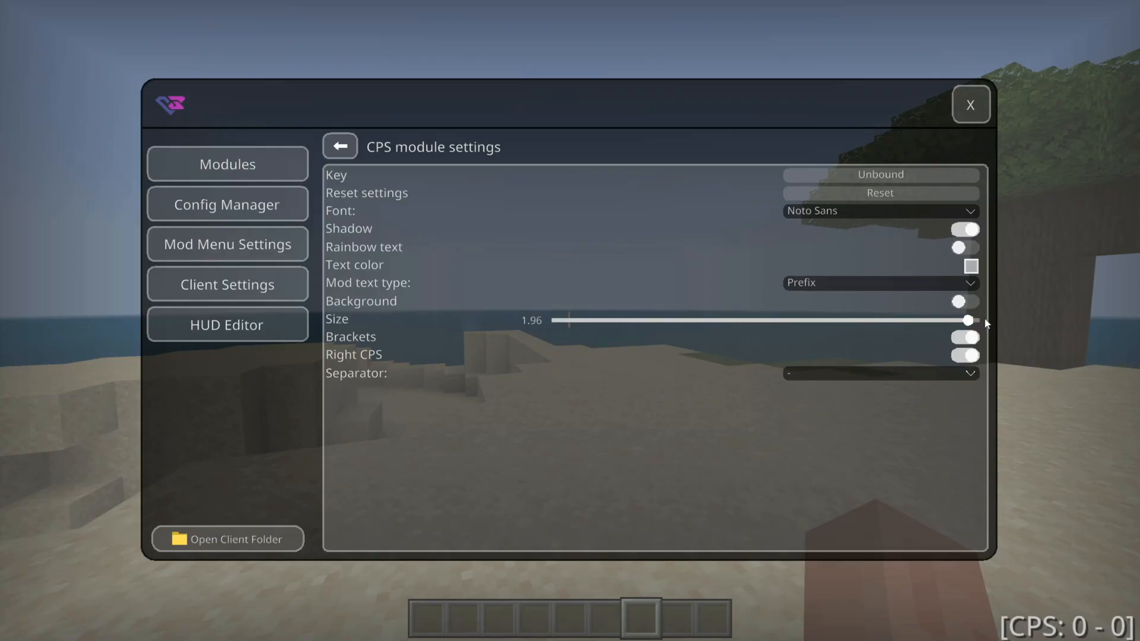
pyautogui.moveTo(970, 319); pyautogui.dragTo(979, 320)
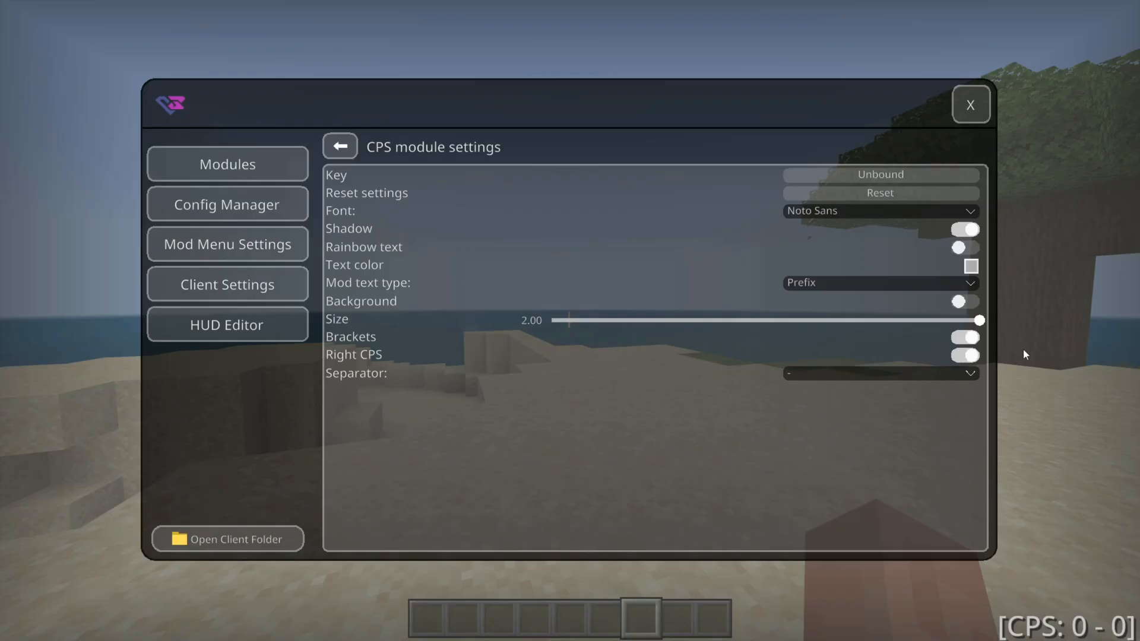
pyautogui.moveTo(1072, 632)
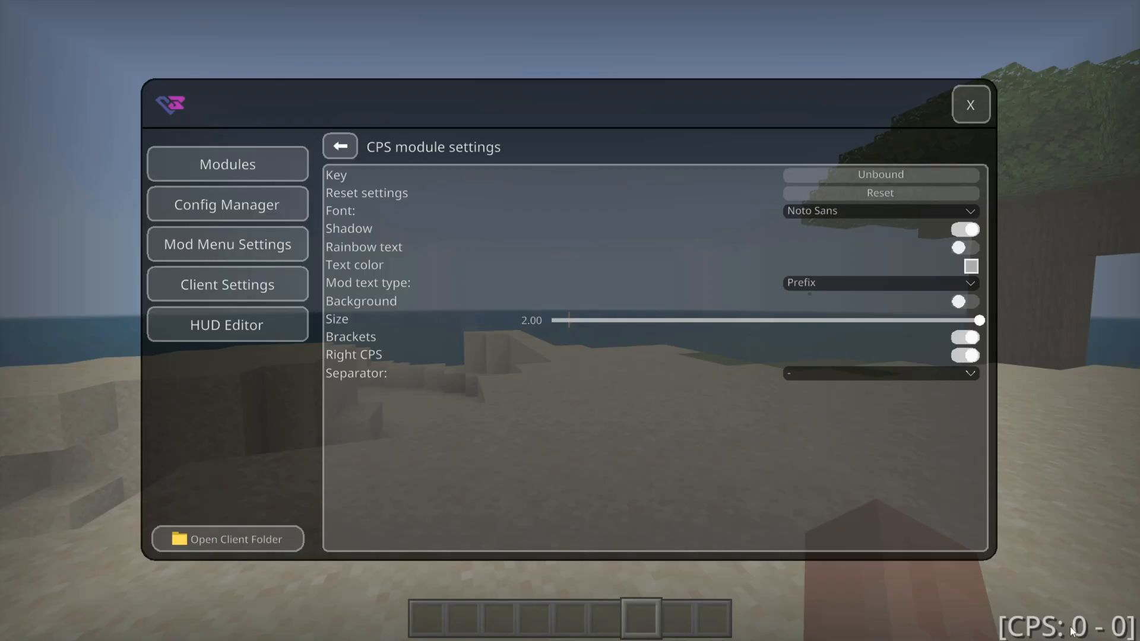
pyautogui.click(969, 265)
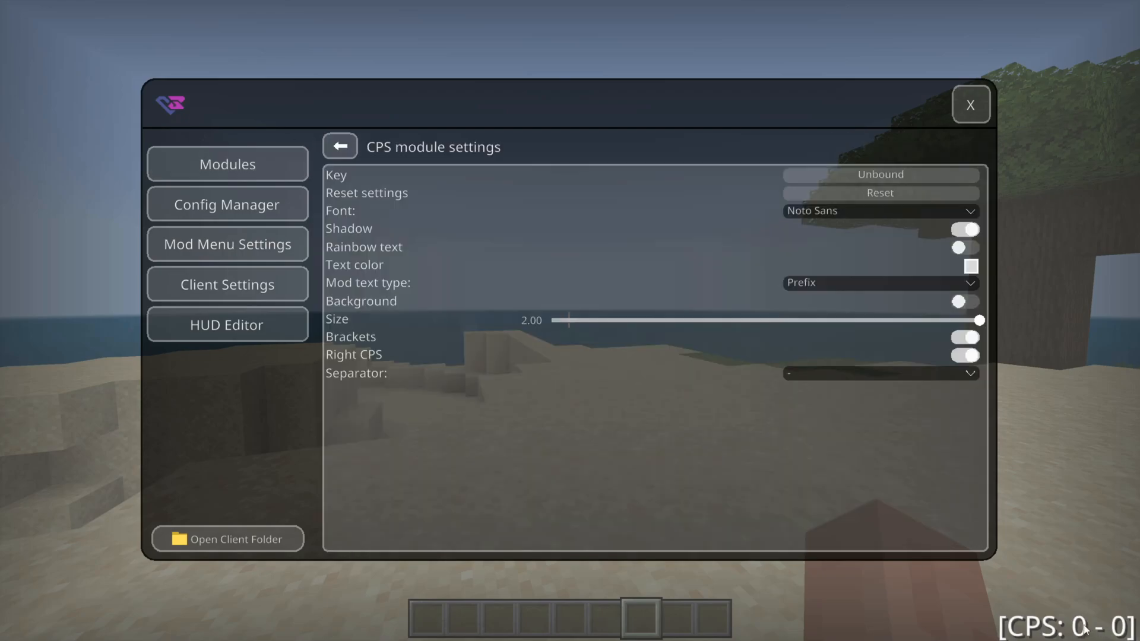
pyautogui.moveTo(923, 426)
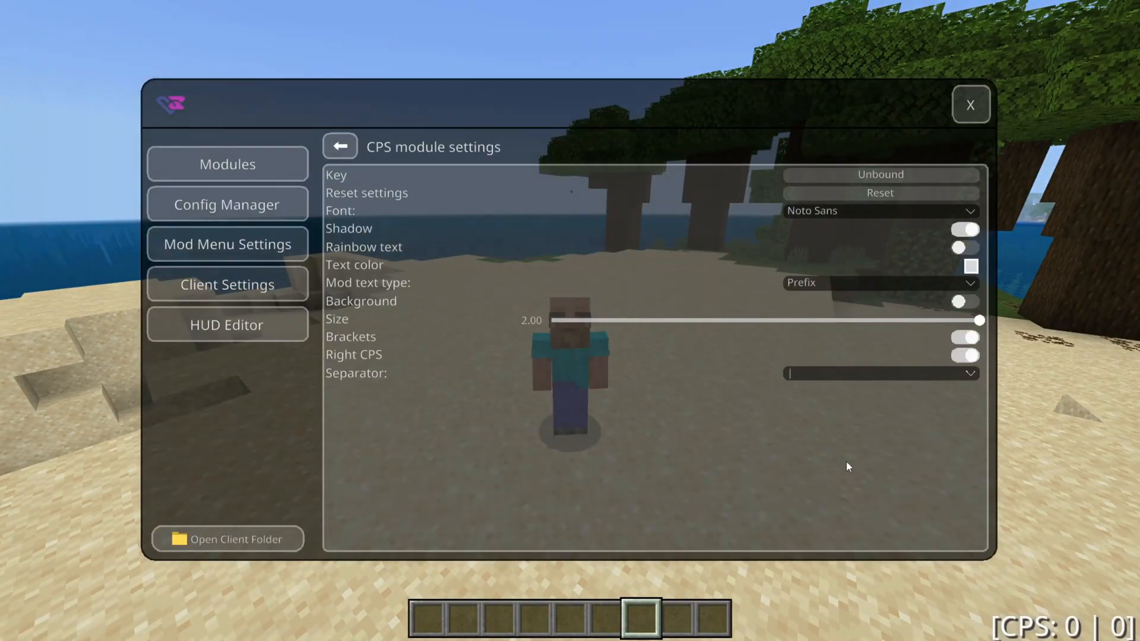
# Return from the CPS settings to the Modules grid and scroll through it
pyautogui.click(339, 146)
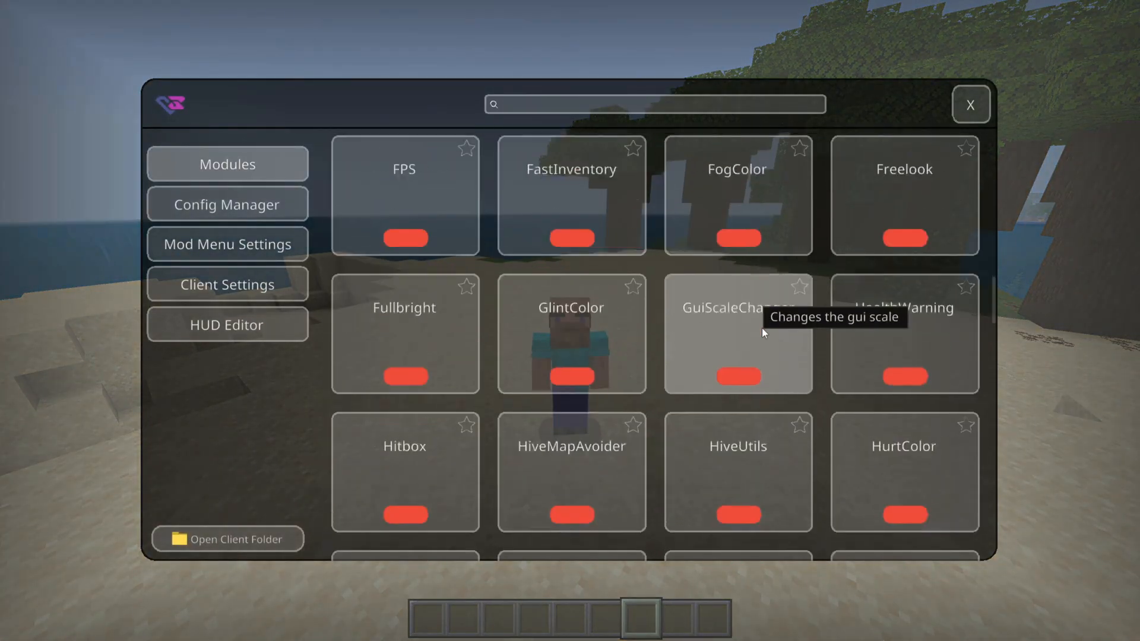
pyautogui.scroll(-3)
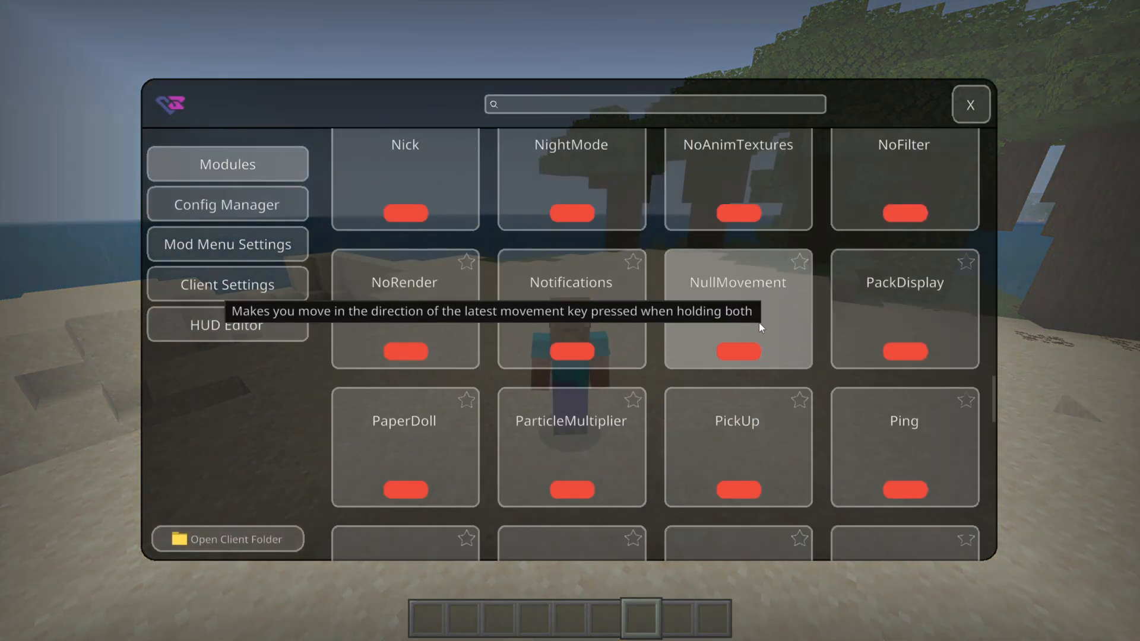